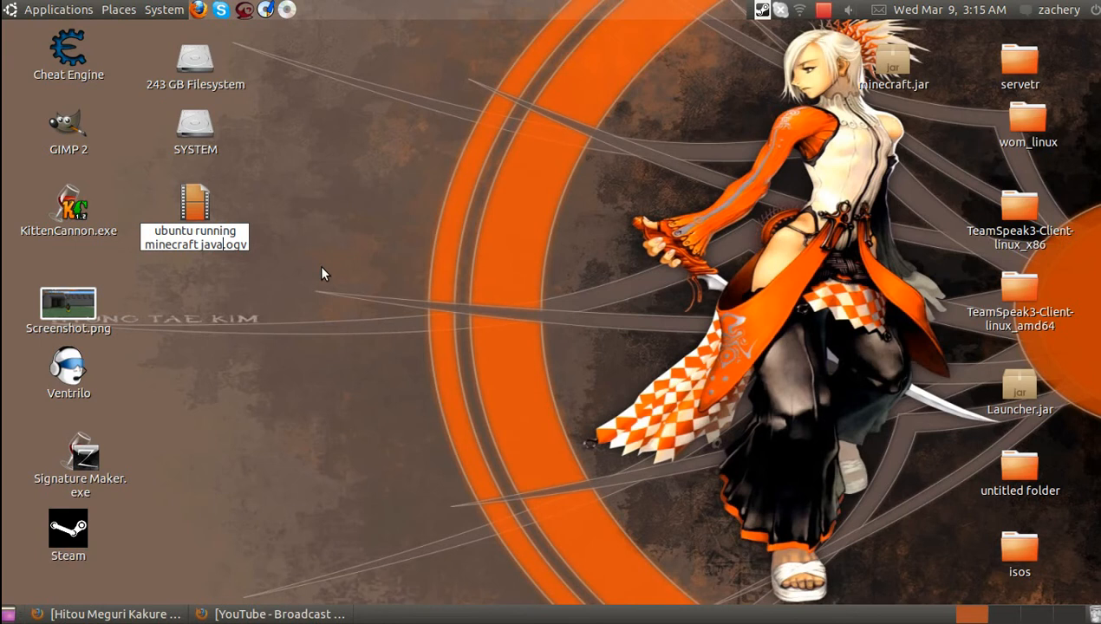
pyautogui.moveTo(211, 10)
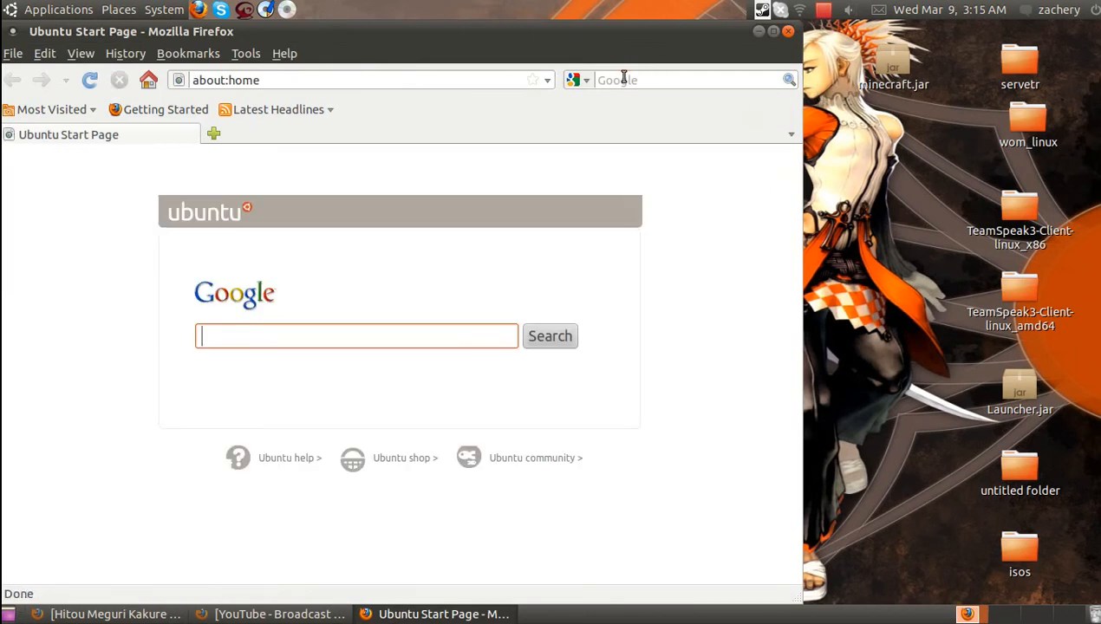
# Search 'minecraft' and scroll the download page to the Linux / Other section
pyautogui.write('minecraft')
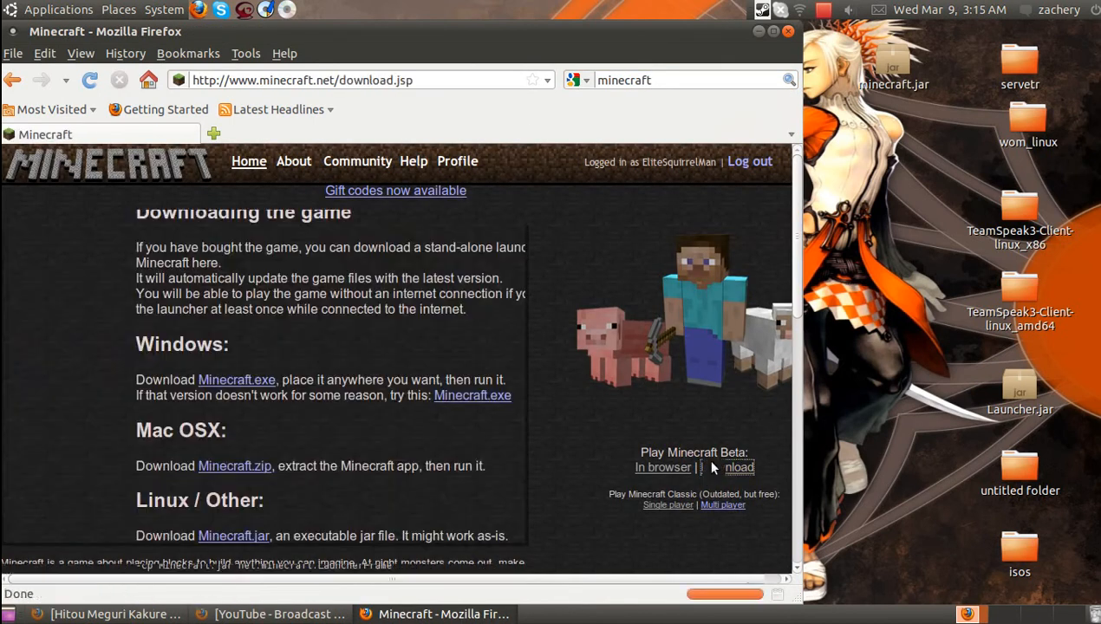
pyautogui.scroll(-3)
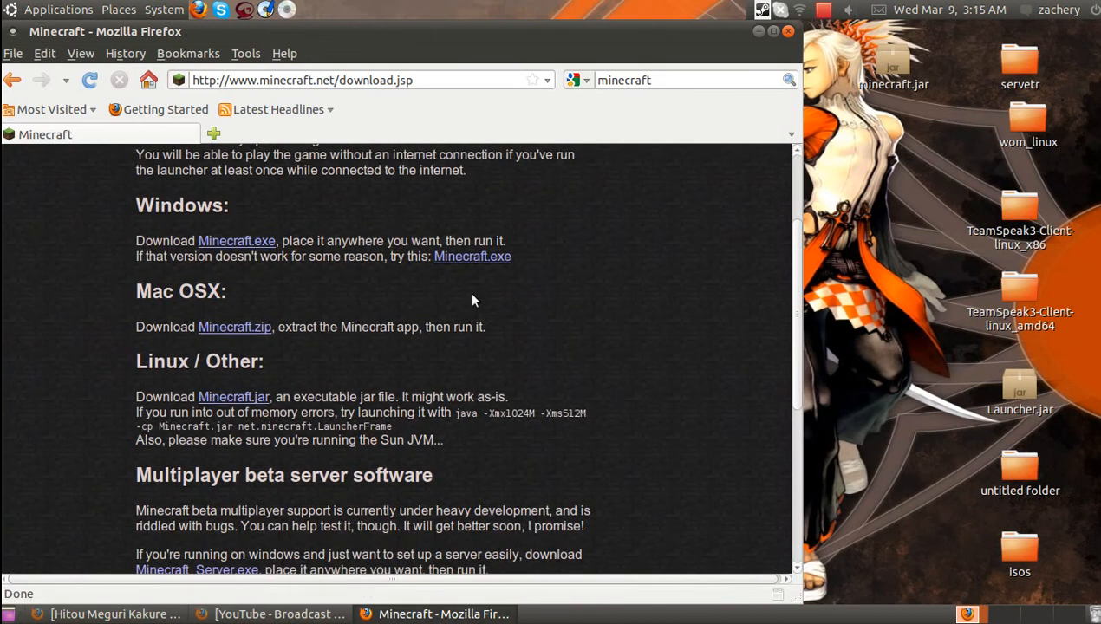
pyautogui.moveTo(669, 174)
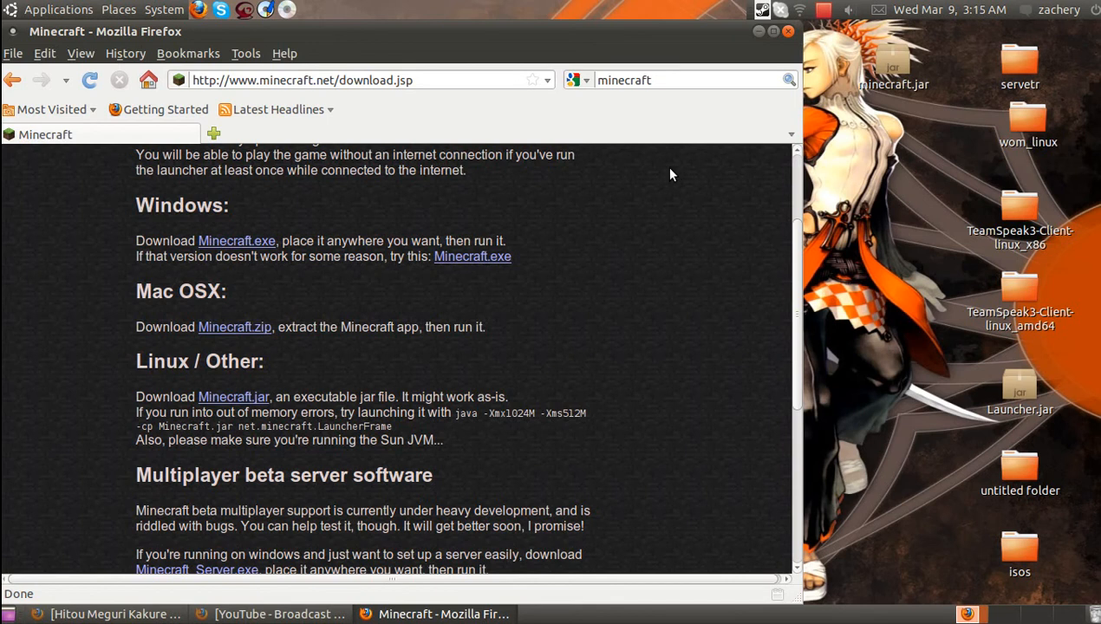
pyautogui.moveTo(232, 395)
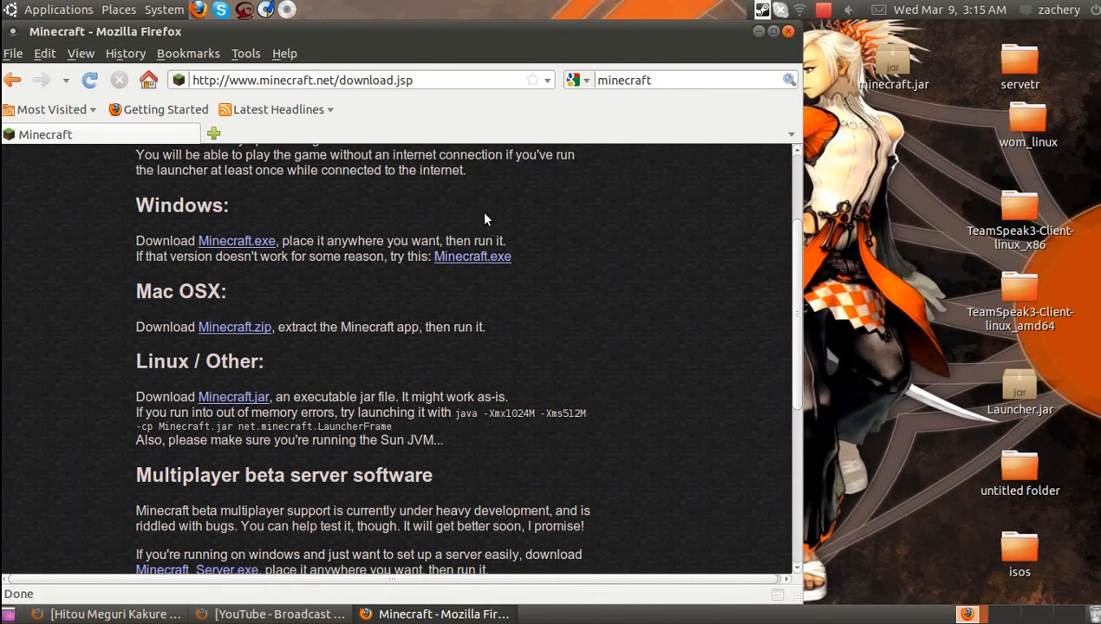
pyautogui.moveTo(232, 397)
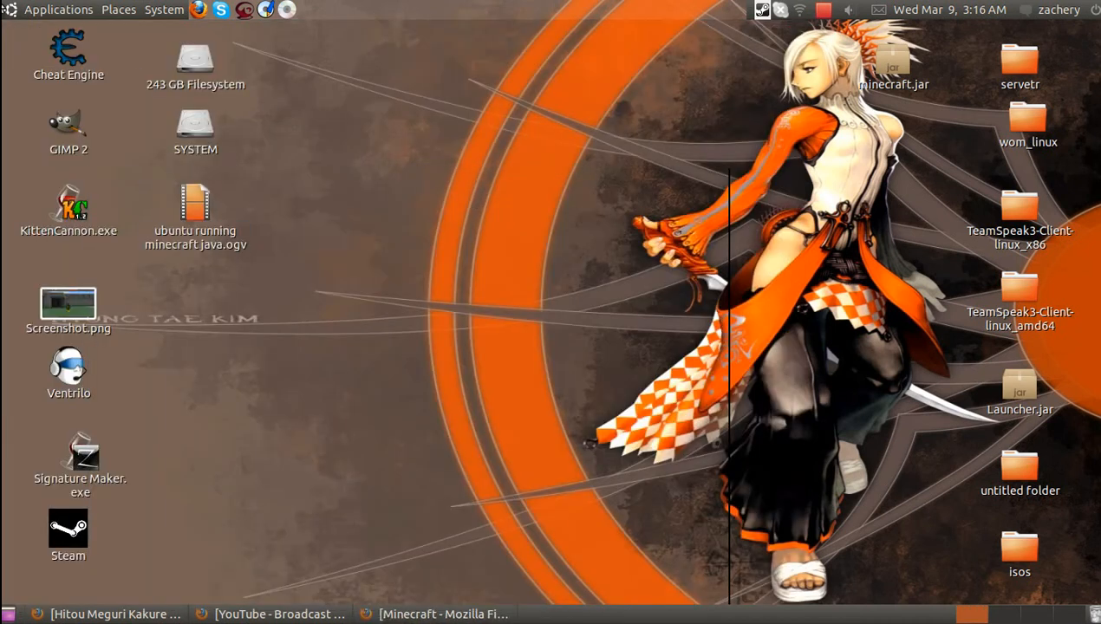
# Launch Ubuntu Software Center from the Applications menu
pyautogui.click(59, 11)
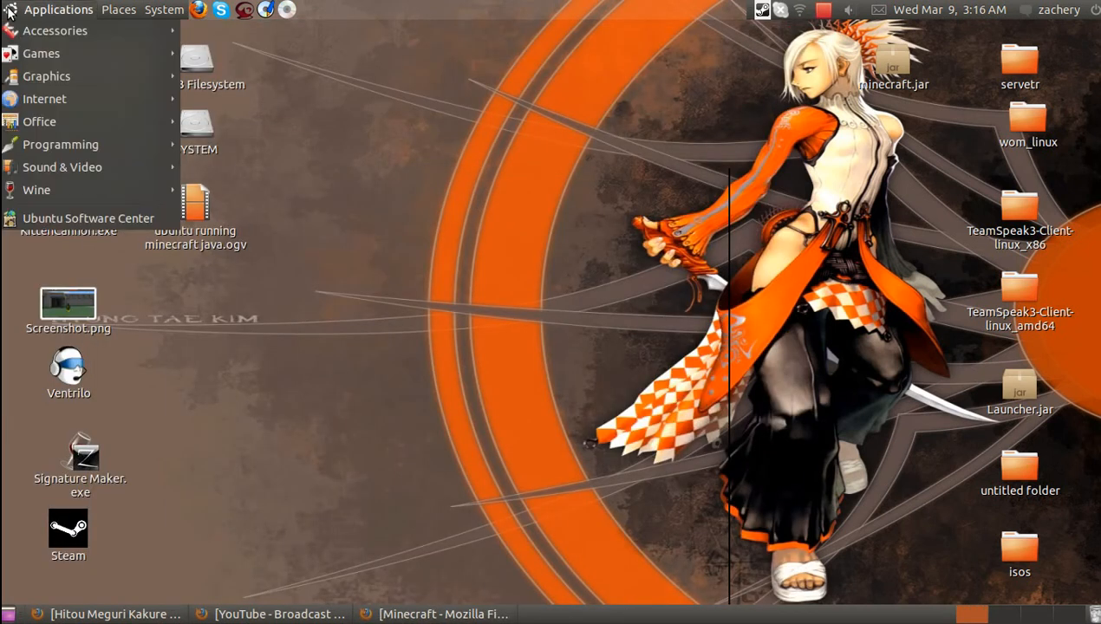
pyautogui.moveTo(41, 52)
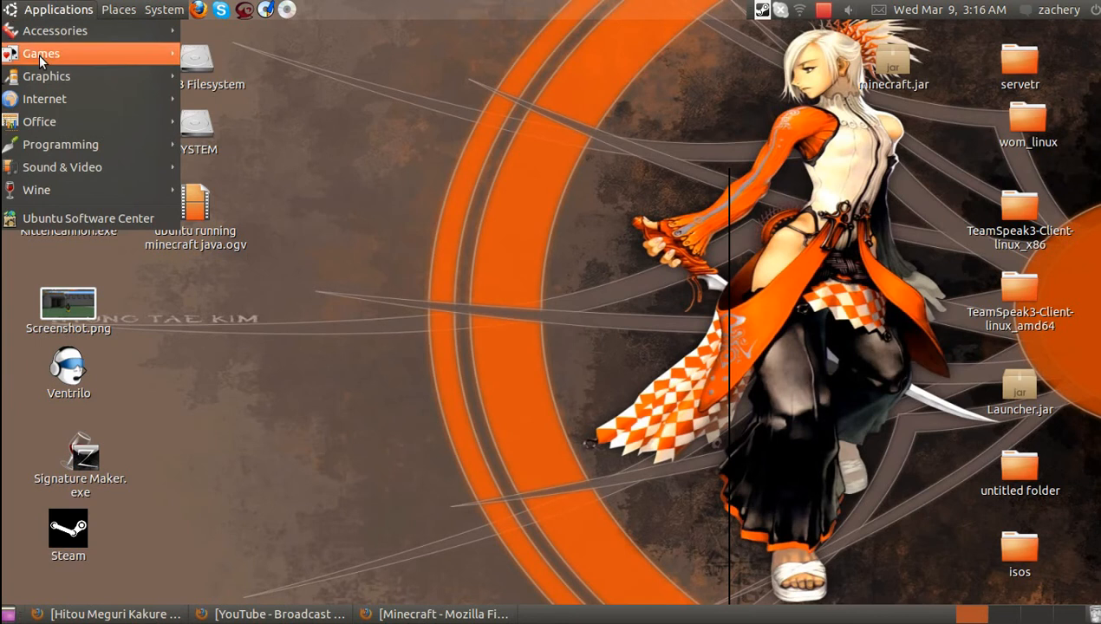
pyautogui.click(88, 218)
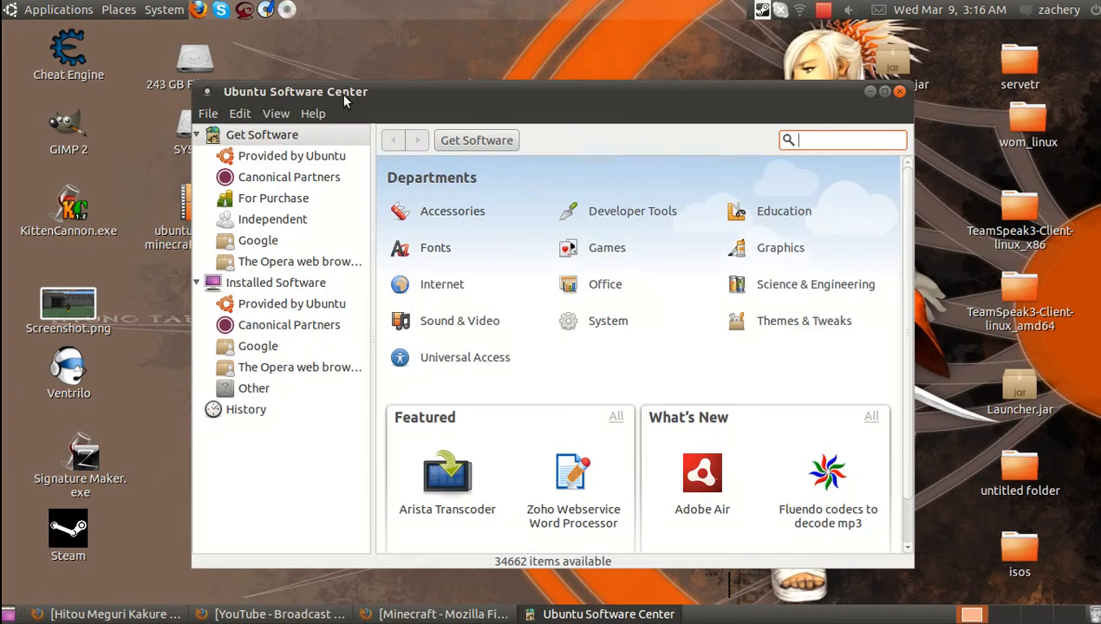
# Search Ubuntu-provided software for 'java', browse results, then switch to installed software
pyautogui.moveTo(295, 90); pyautogui.dragTo(271, 70)
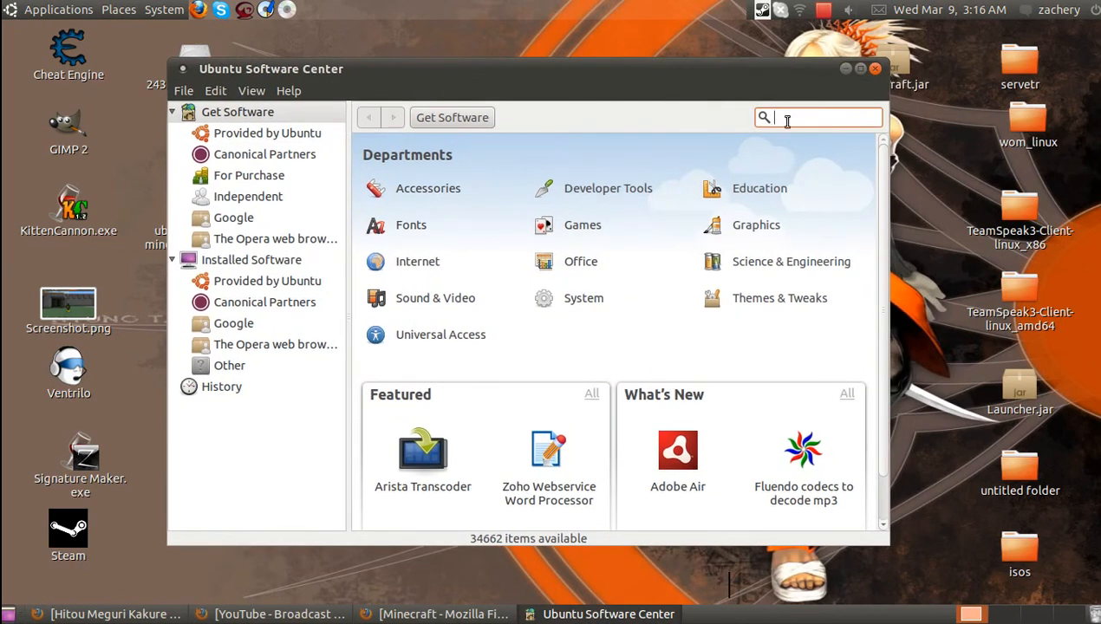
pyautogui.click(267, 132)
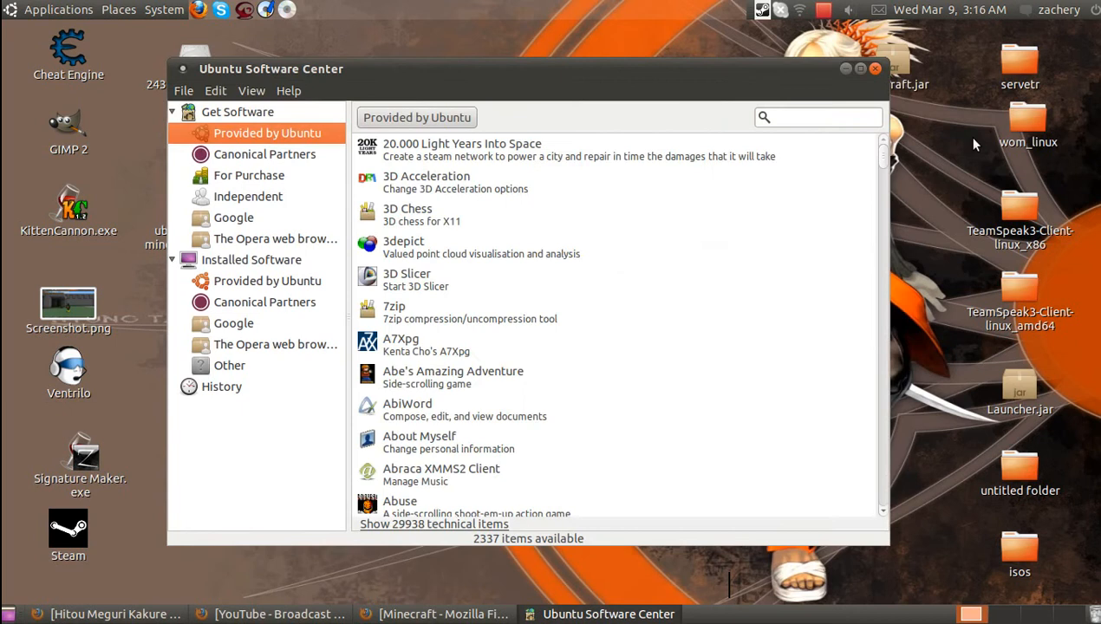
pyautogui.write('java')
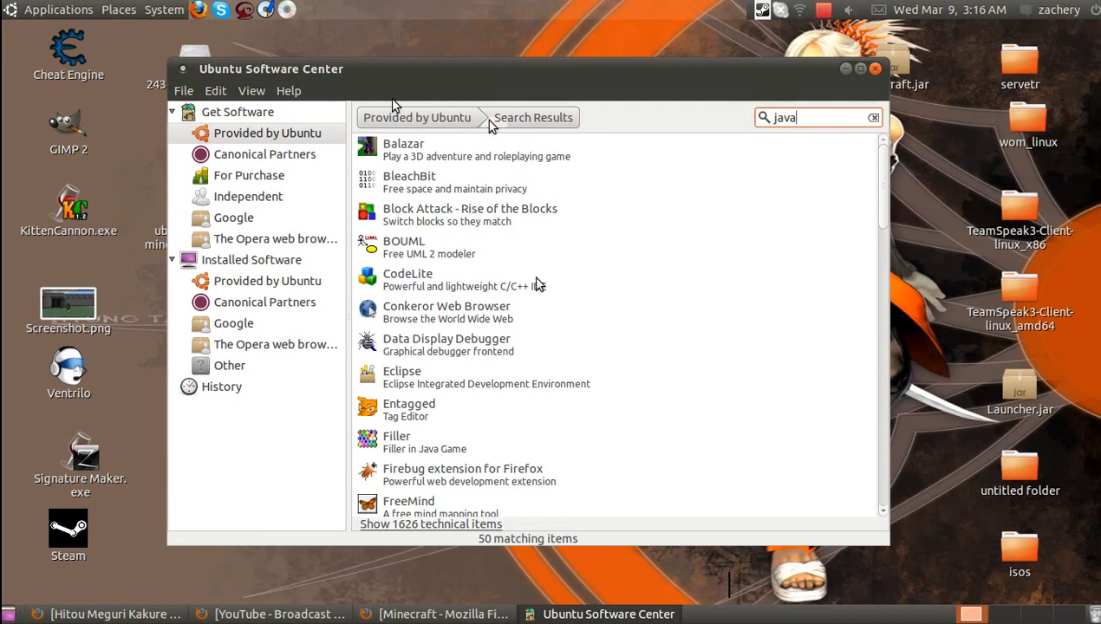
pyautogui.scroll(-3)
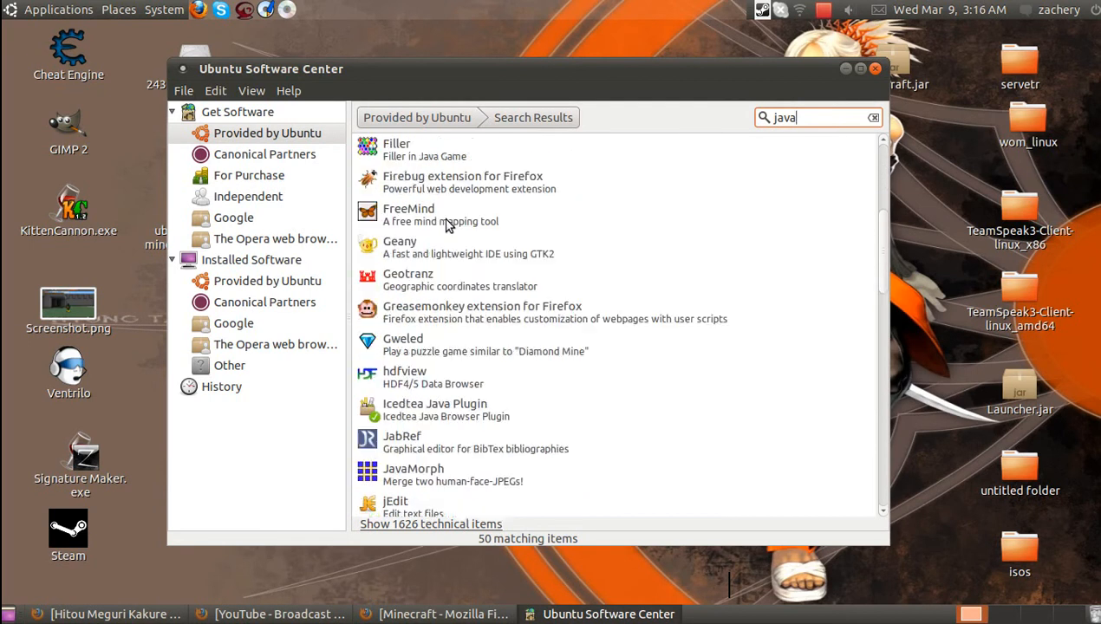
pyautogui.scroll(-3)
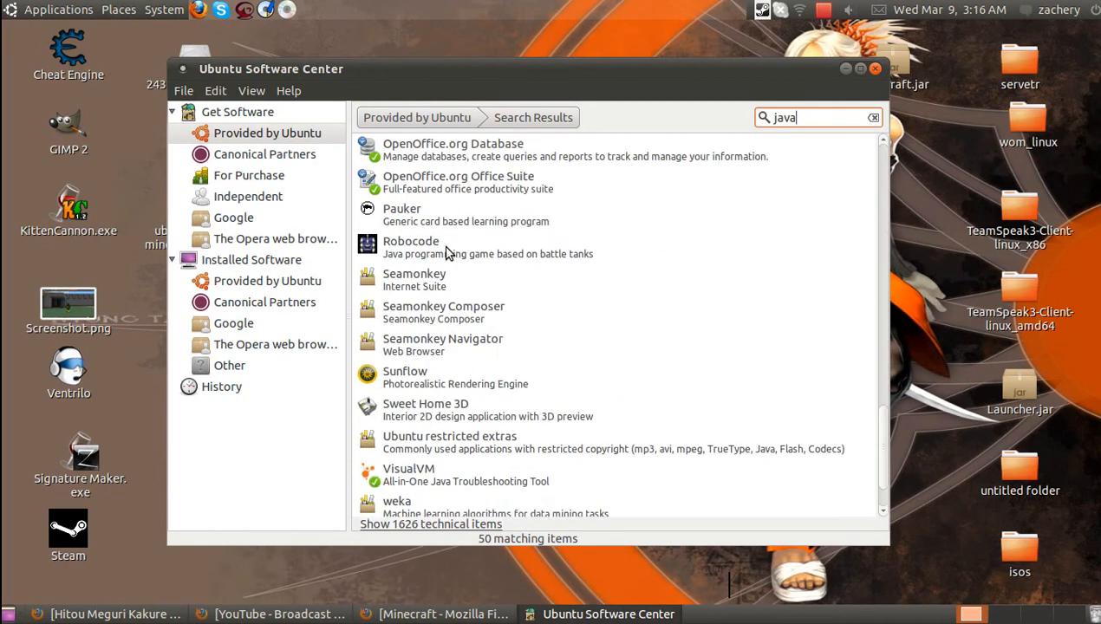
pyautogui.click(267, 281)
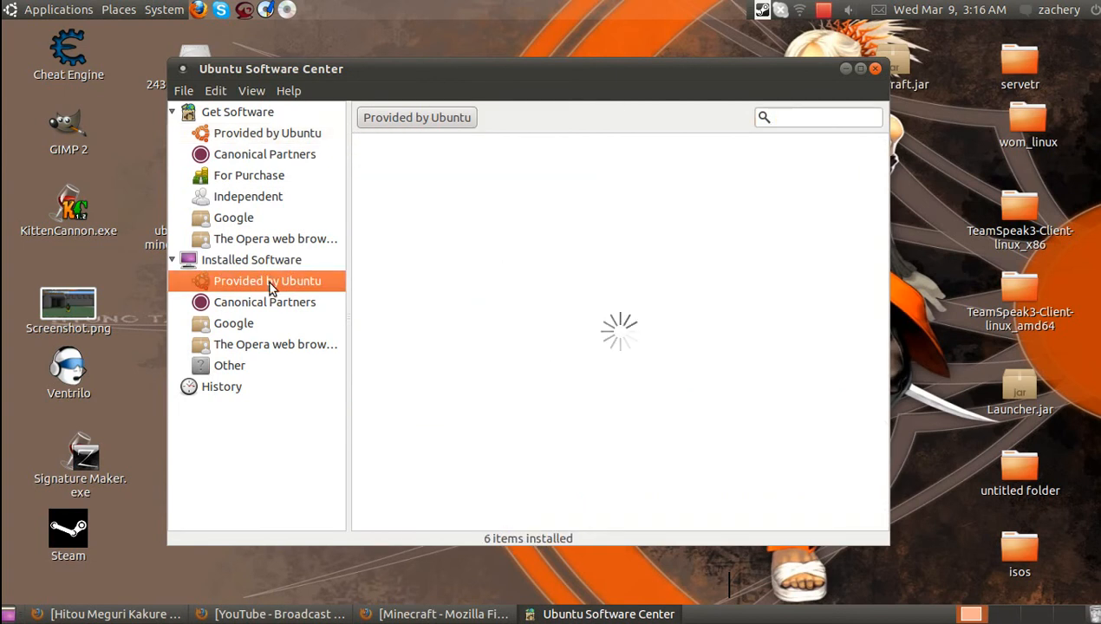
# Search installed software for 'java', confirm OpenJDK Java 6 Runtime is installed, then minimize
pyautogui.click(267, 280)
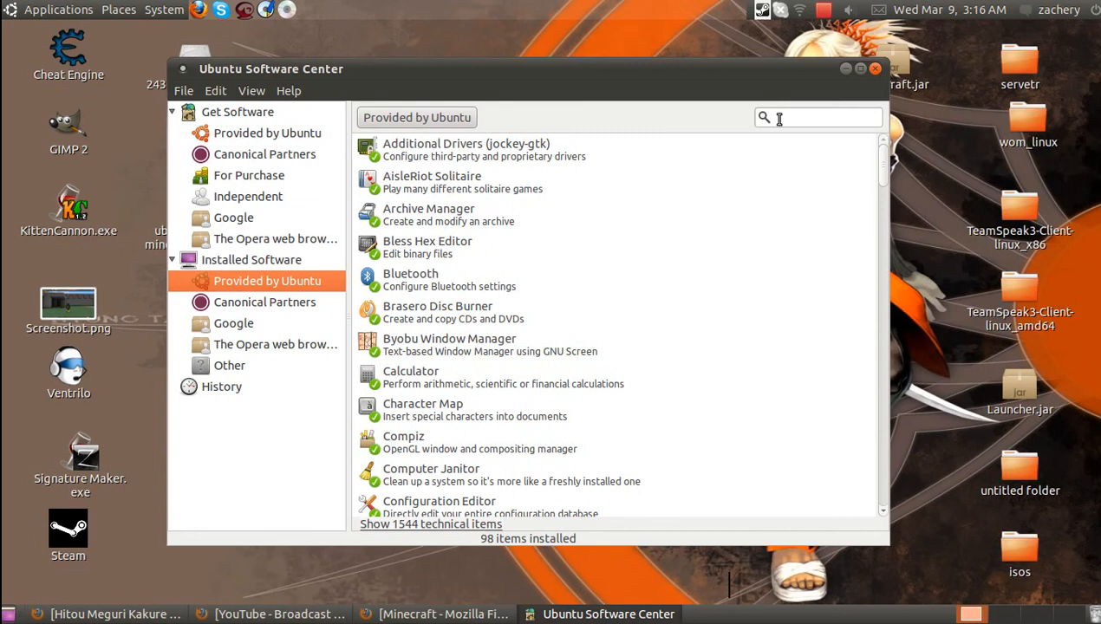
pyautogui.write('java')
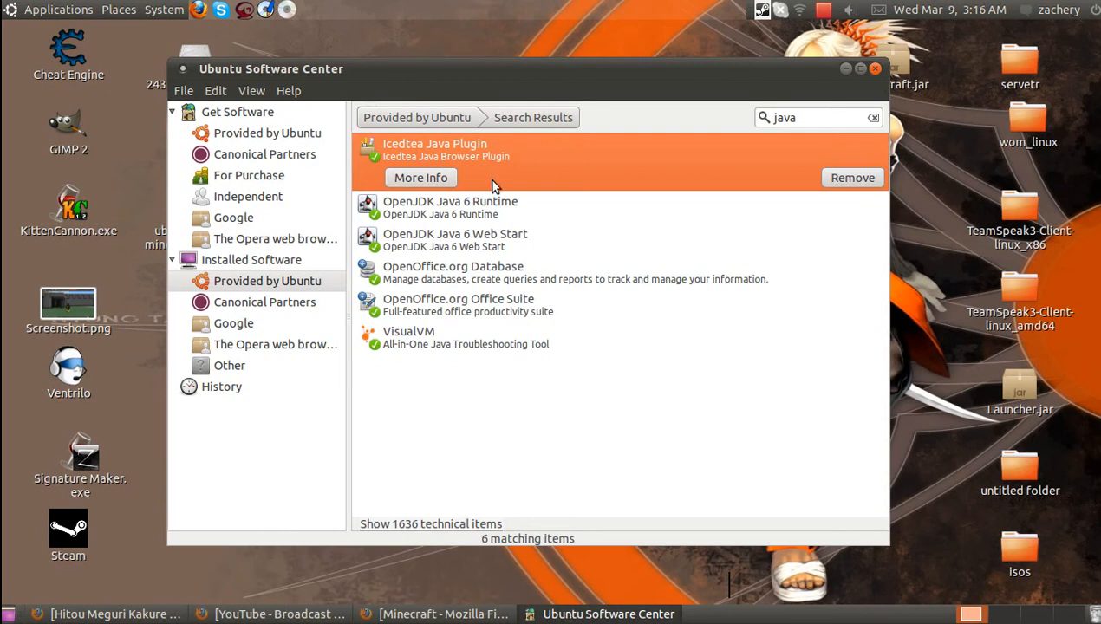
pyautogui.moveTo(449, 281)
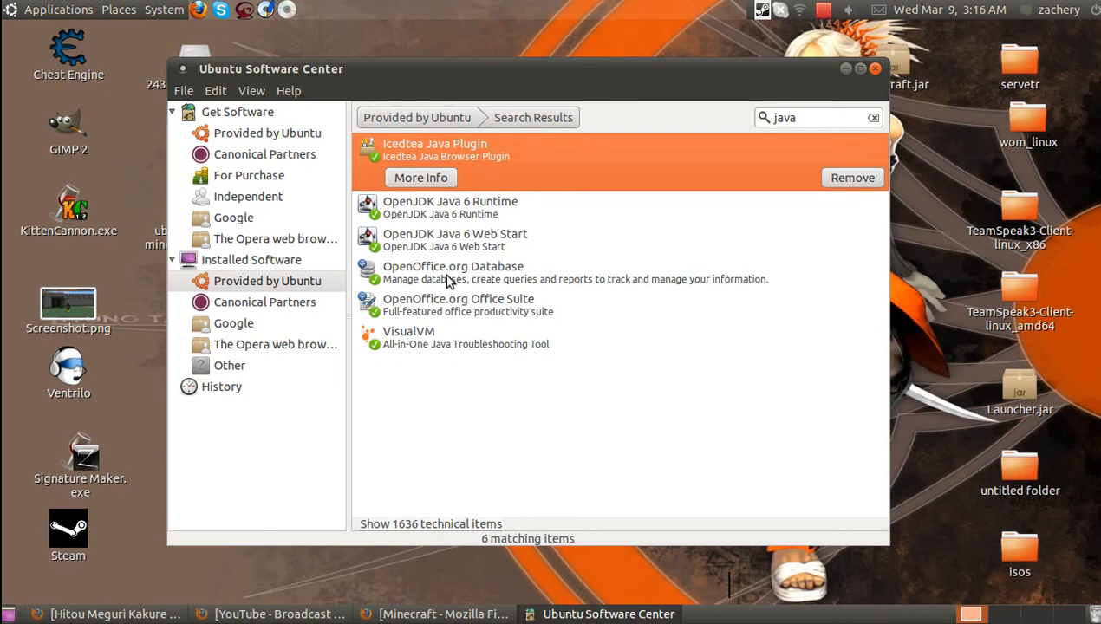
pyautogui.moveTo(434, 355)
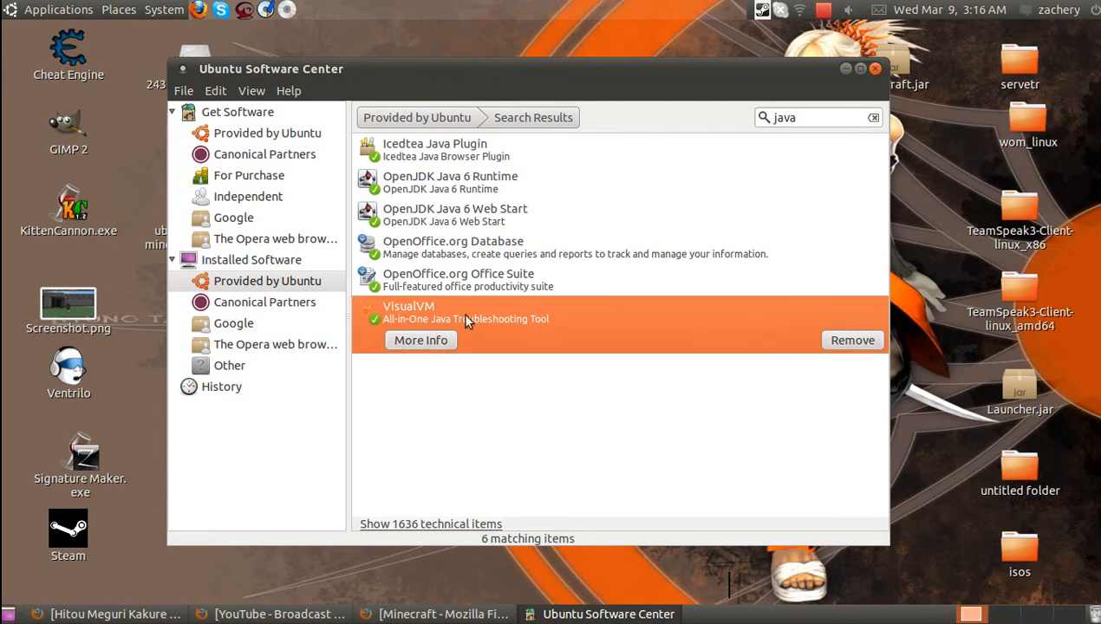
pyautogui.moveTo(465, 252)
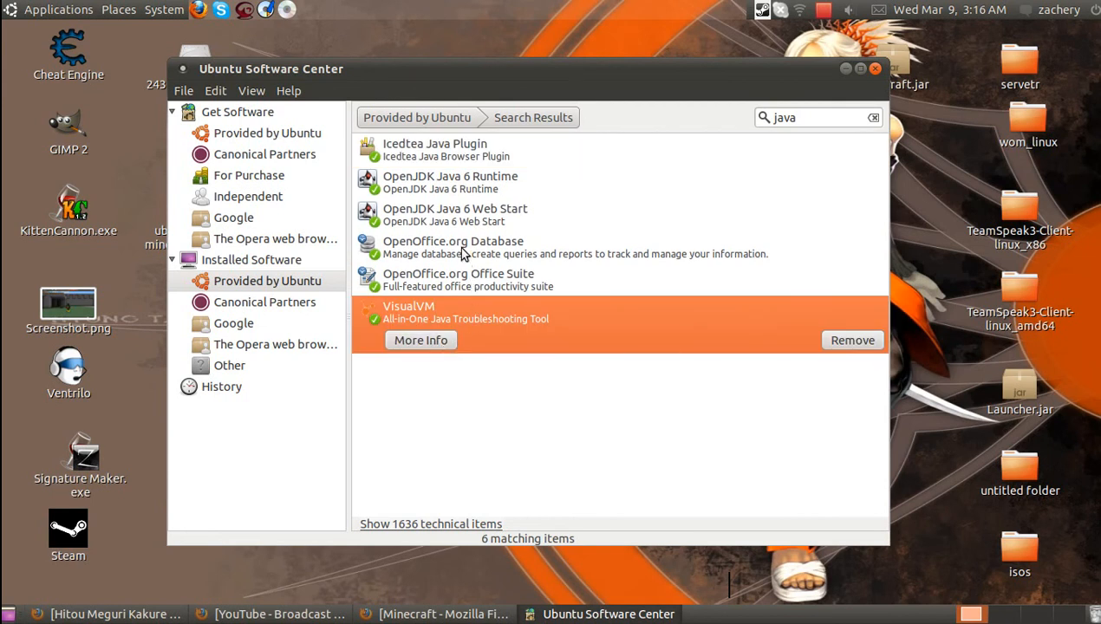
pyautogui.click(450, 183)
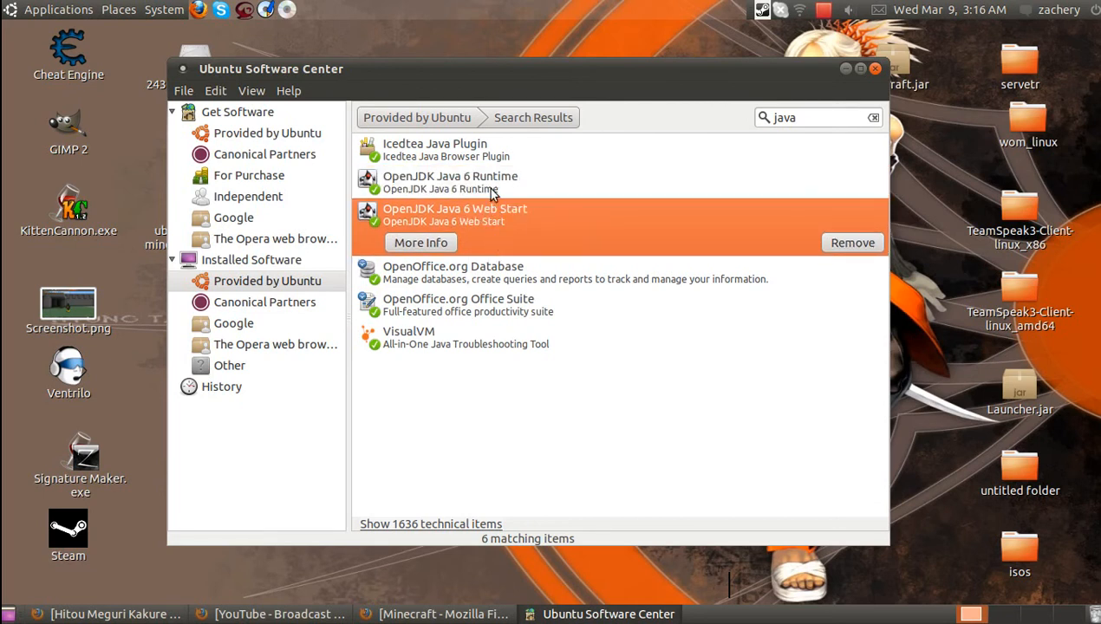
pyautogui.moveTo(500, 241)
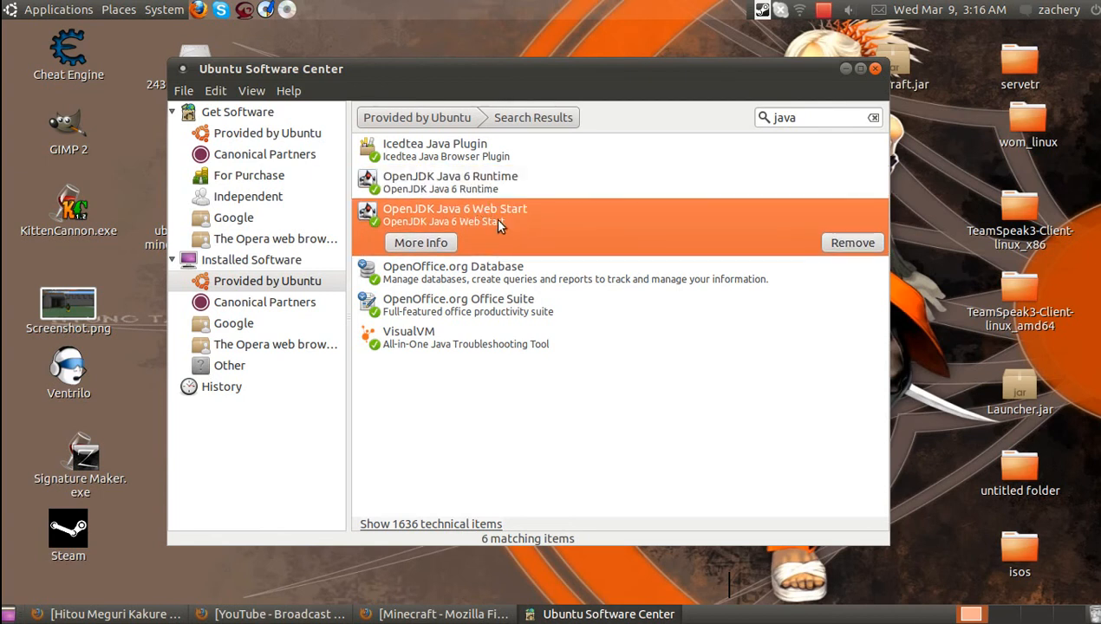
pyautogui.click(449, 182)
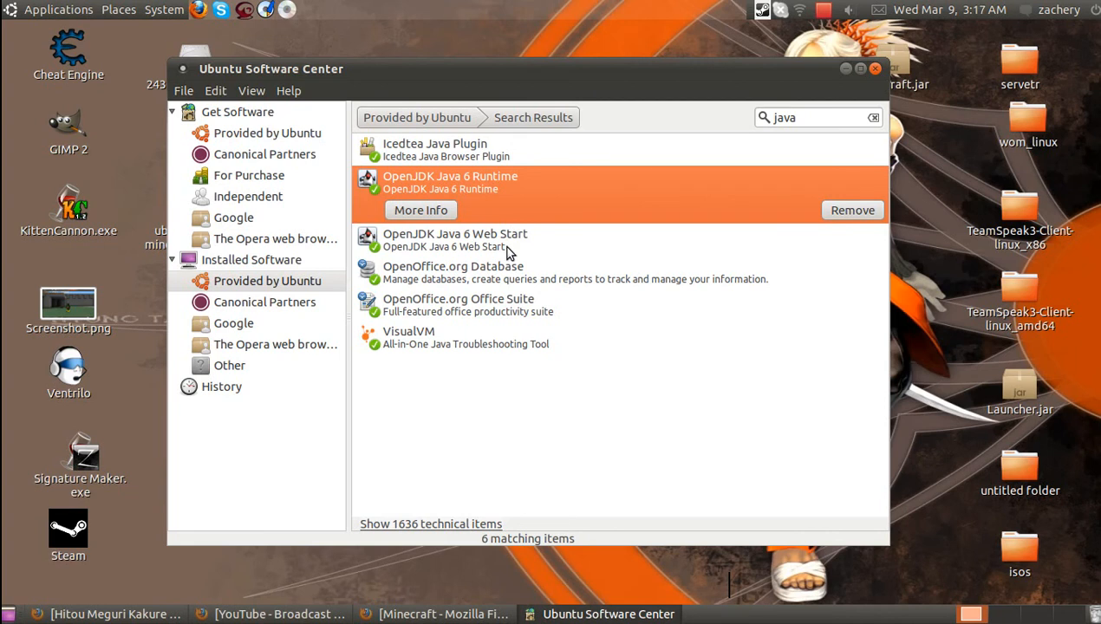
pyautogui.moveTo(742, 172)
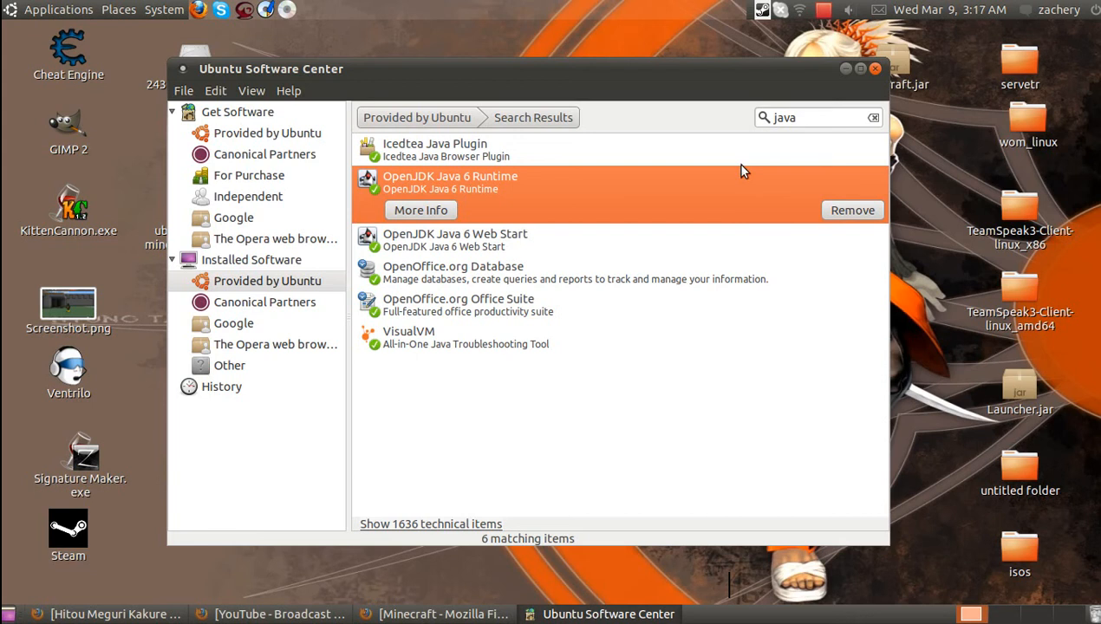
pyautogui.moveTo(854, 62)
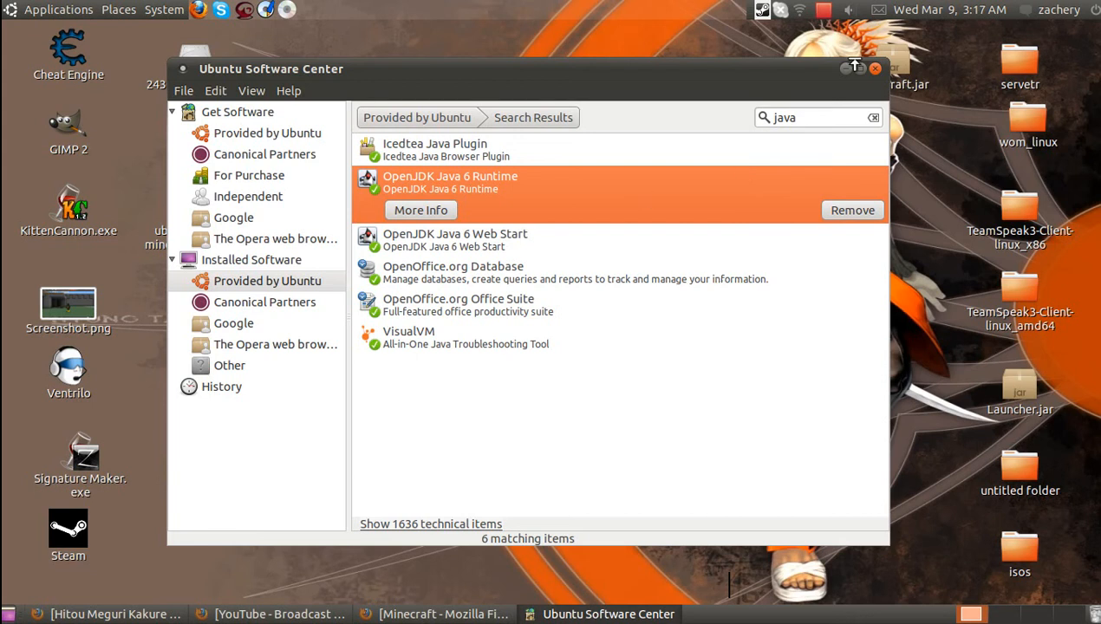
pyautogui.click(853, 68)
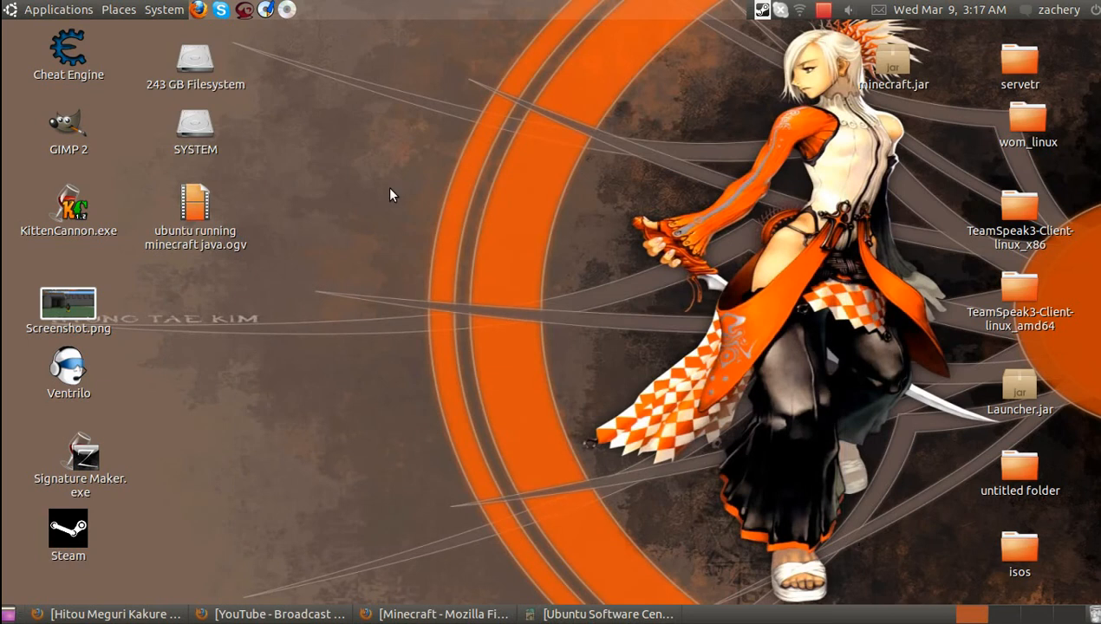
pyautogui.moveTo(392, 270)
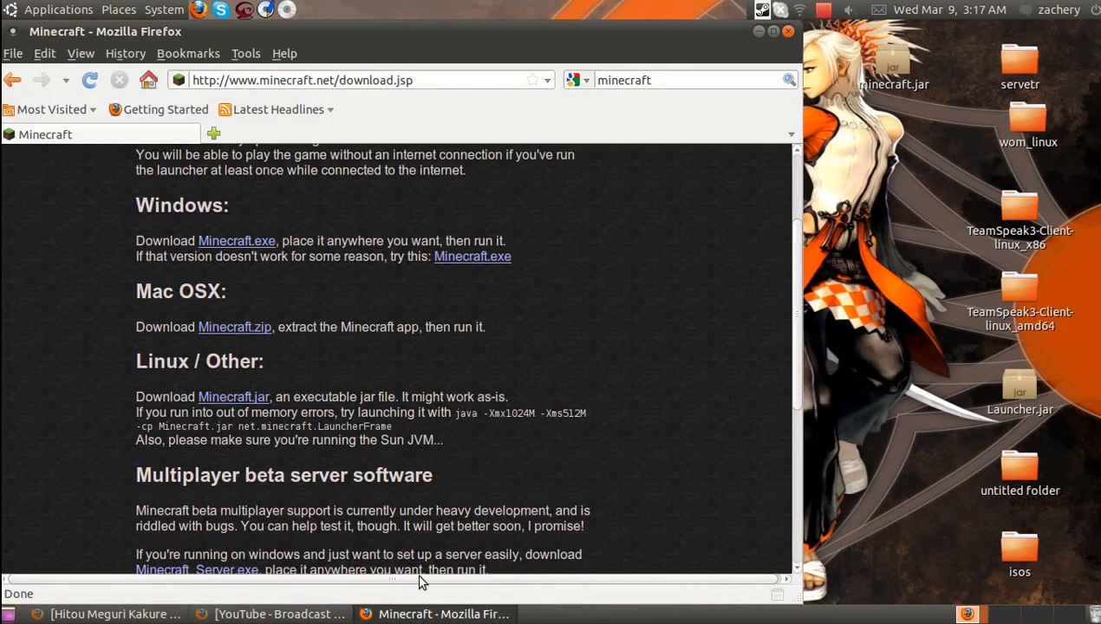
pyautogui.moveTo(188, 291)
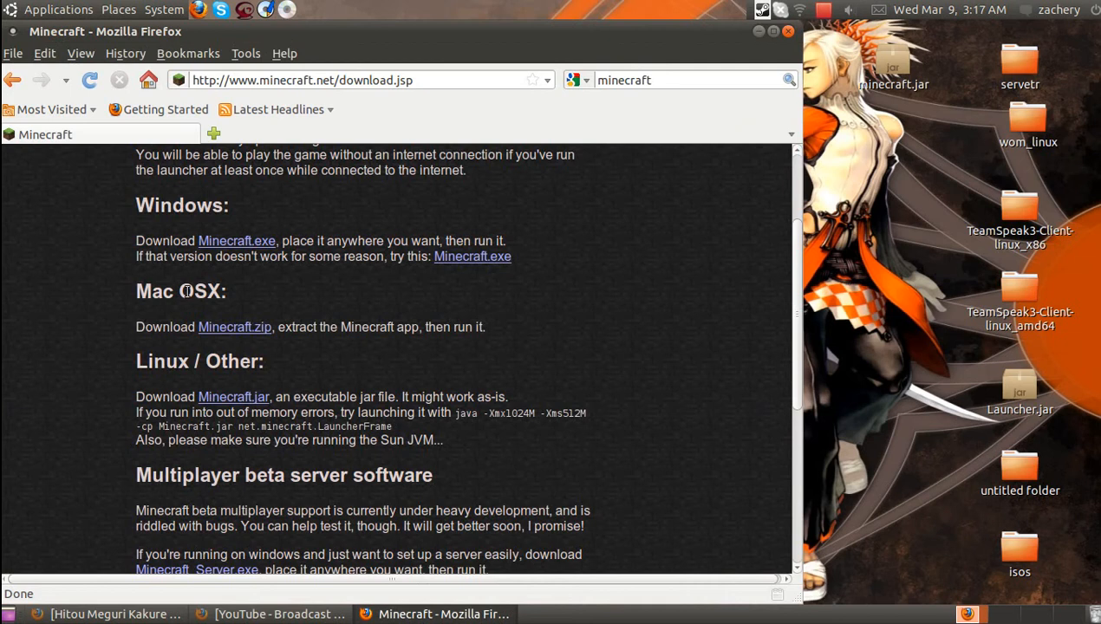
pyautogui.moveTo(260, 392)
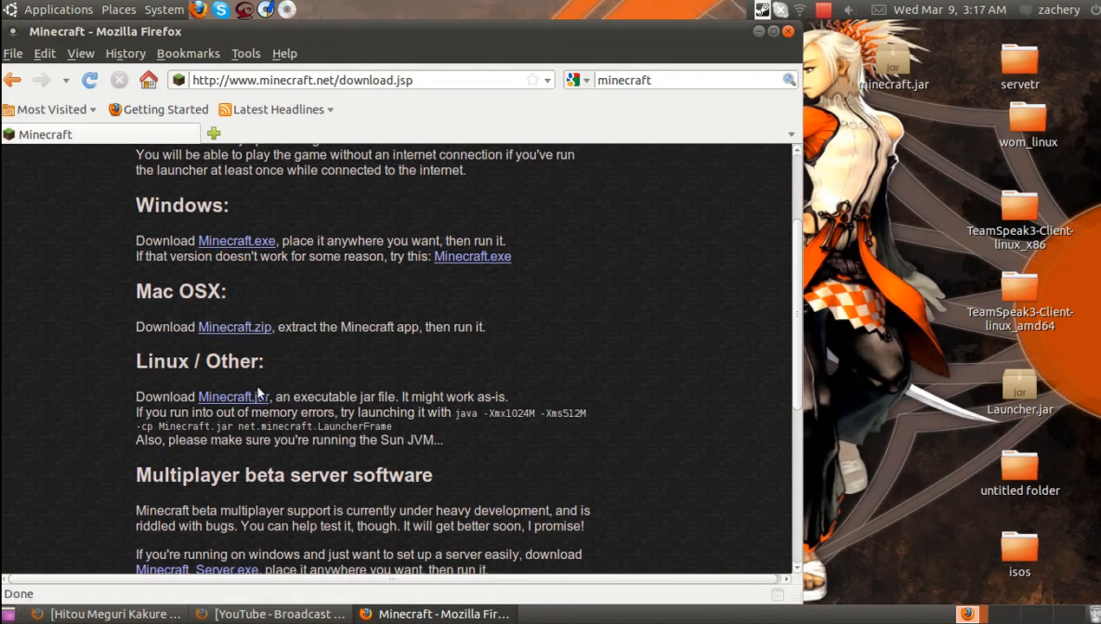
pyautogui.moveTo(232, 396)
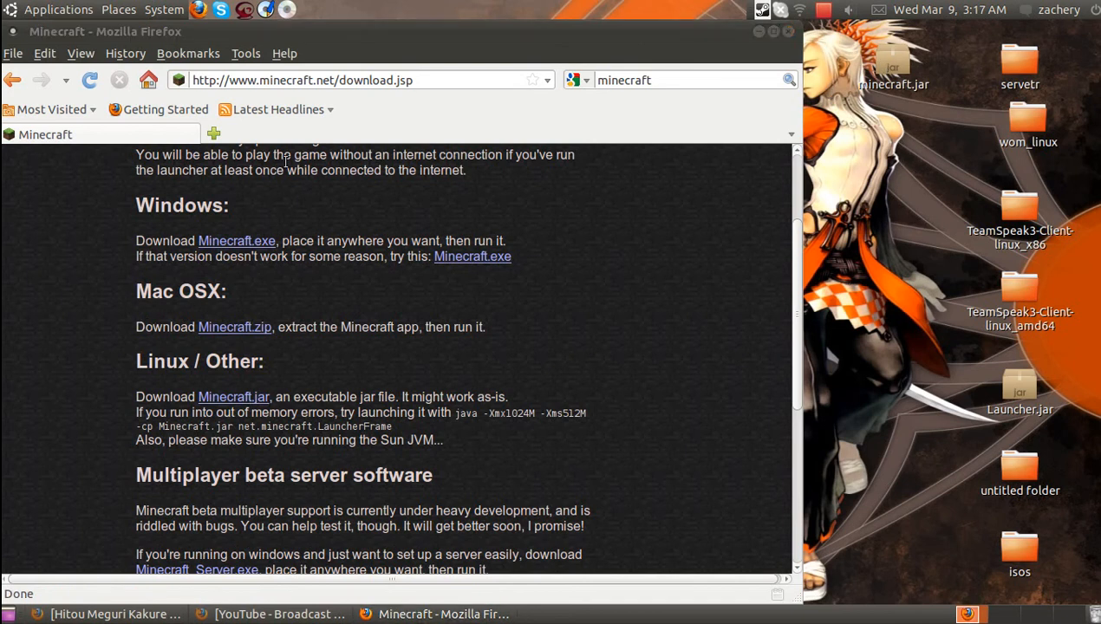
pyautogui.moveTo(313, 371)
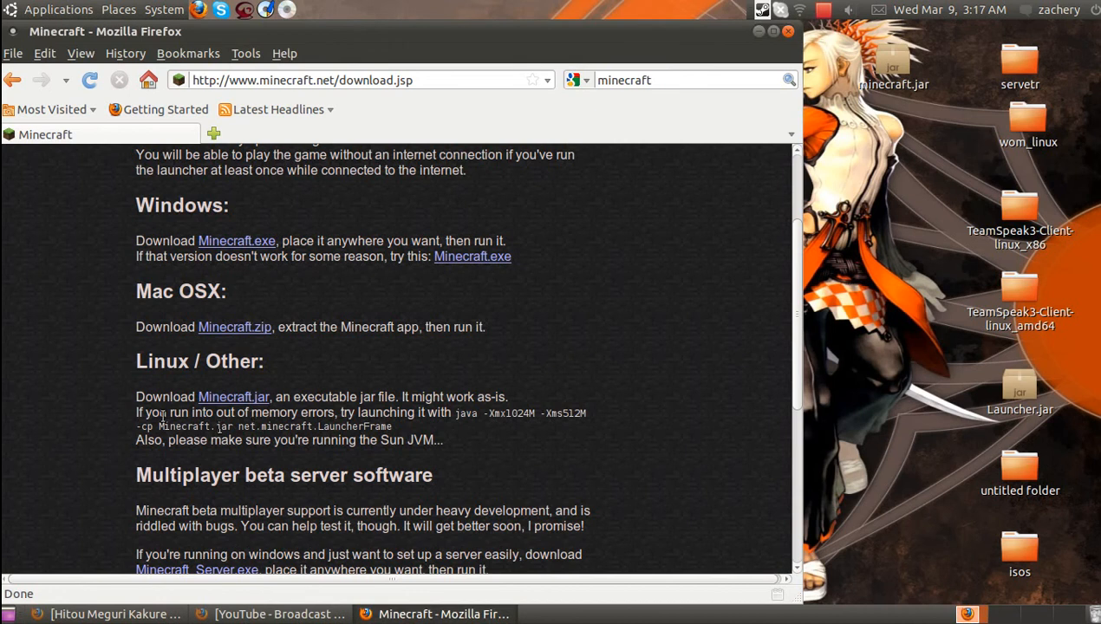
pyautogui.moveTo(458, 412)
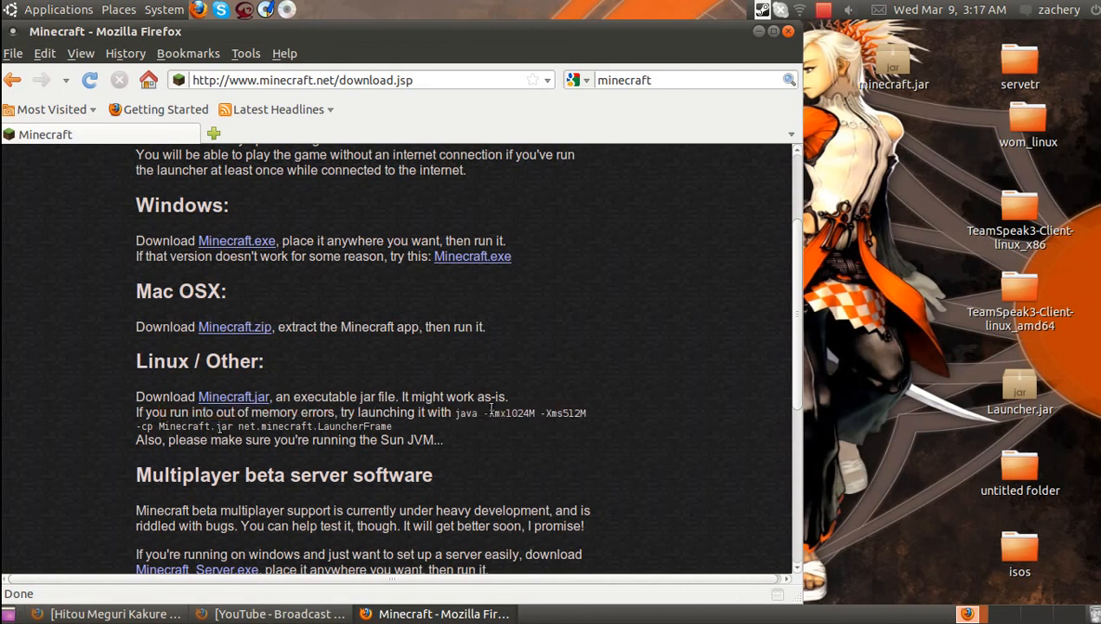
pyautogui.moveTo(454, 413); pyautogui.dragTo(392, 427)
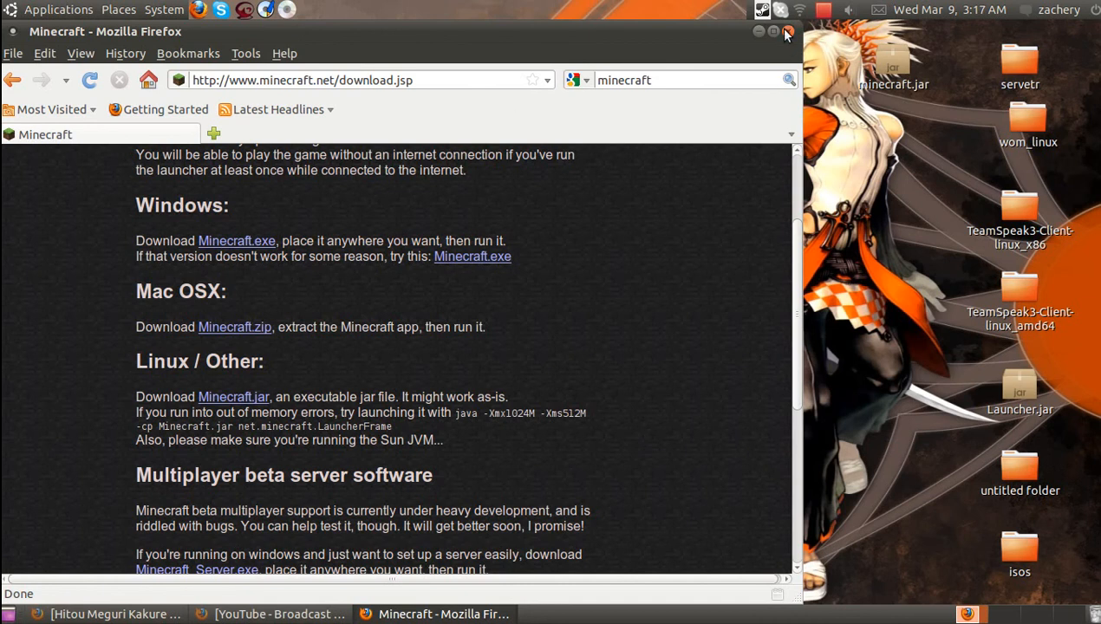
# Allow minecraft.jar to execute as a program via its Permissions properties
pyautogui.click(787, 31)
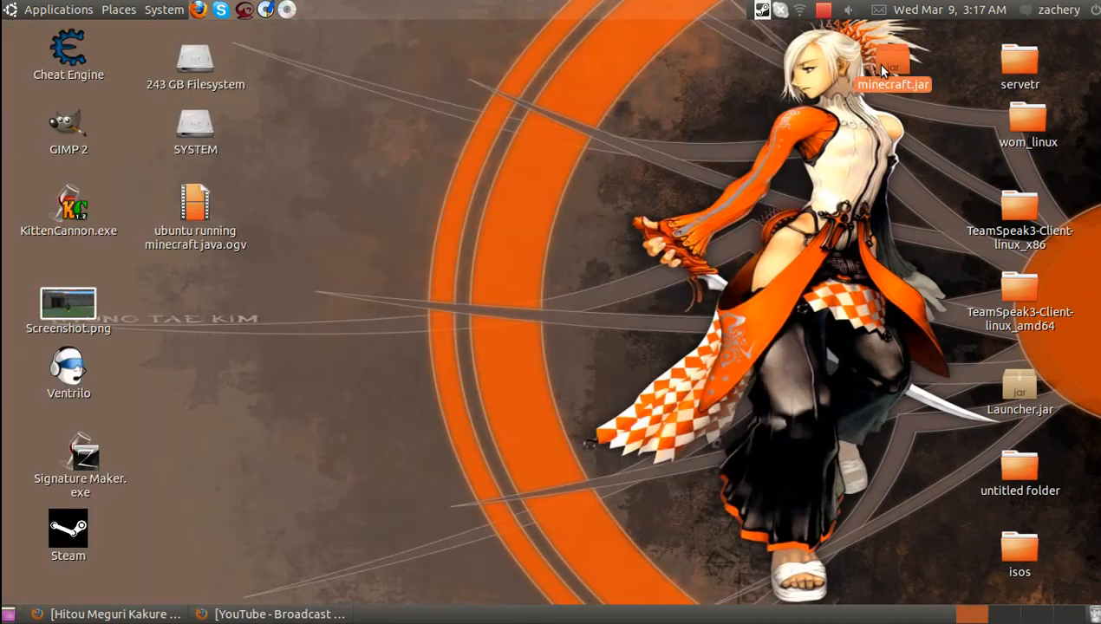
pyautogui.rightClick(892, 73)
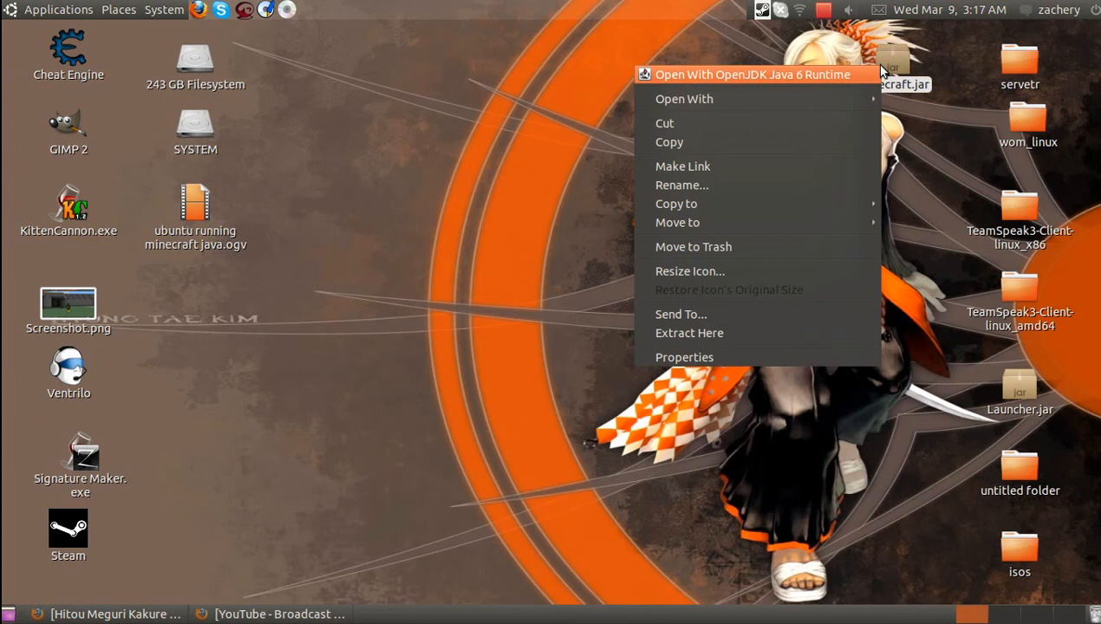
pyautogui.click(683, 357)
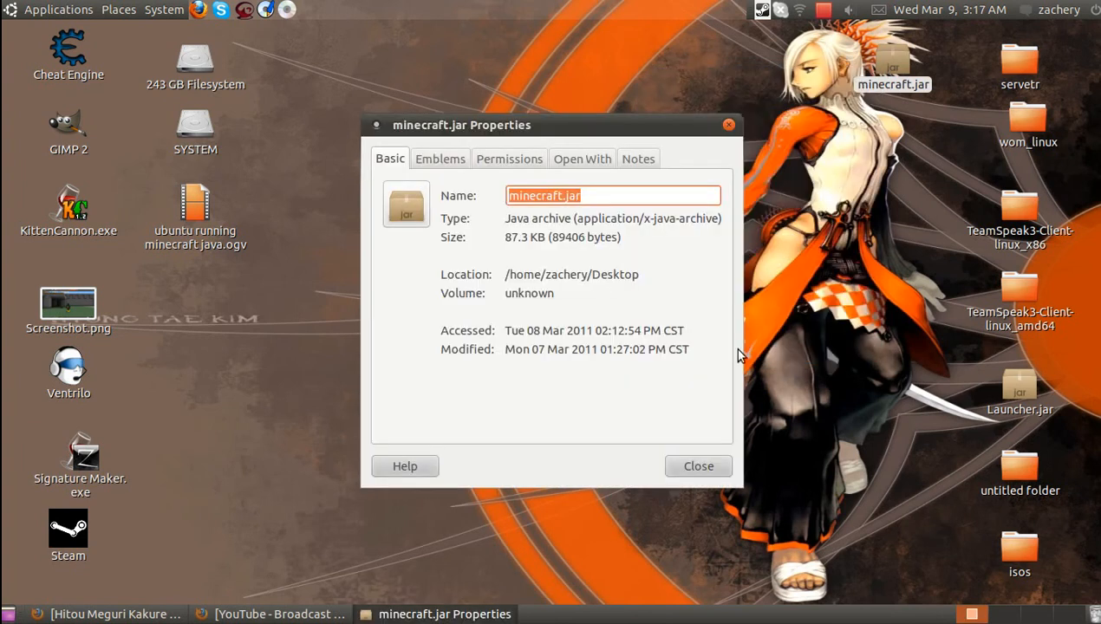
pyautogui.click(510, 159)
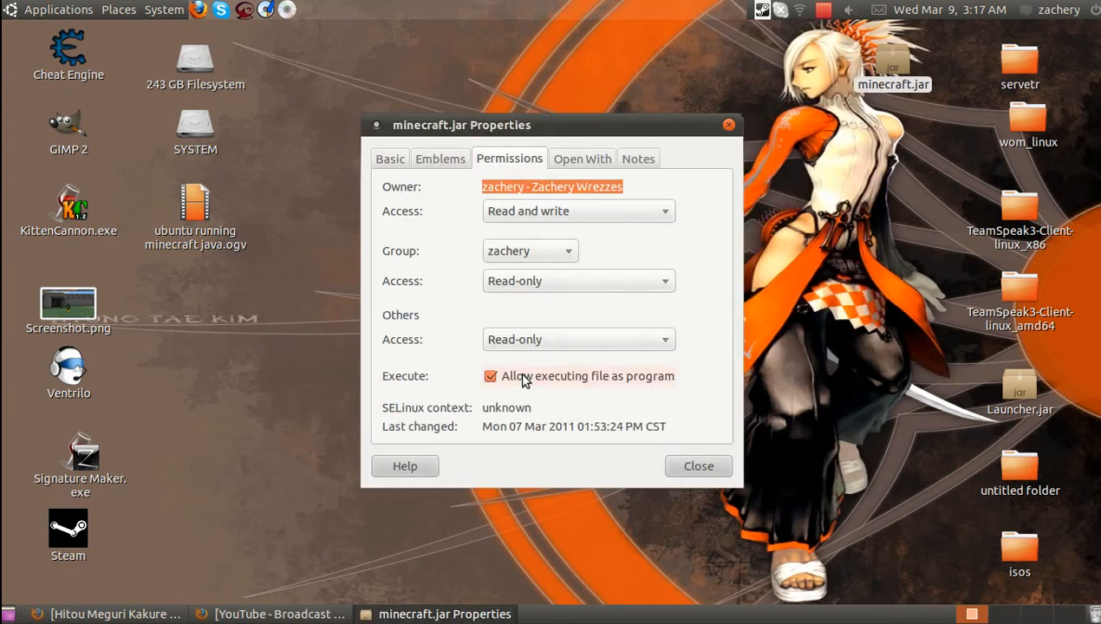
pyautogui.moveTo(536, 387)
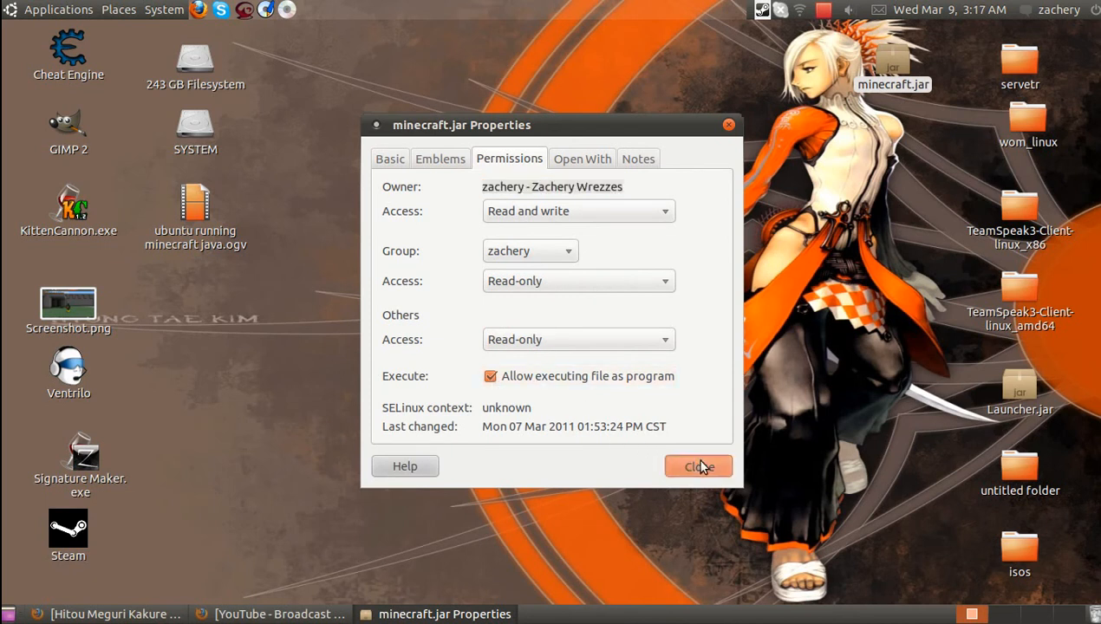
pyautogui.click(697, 466)
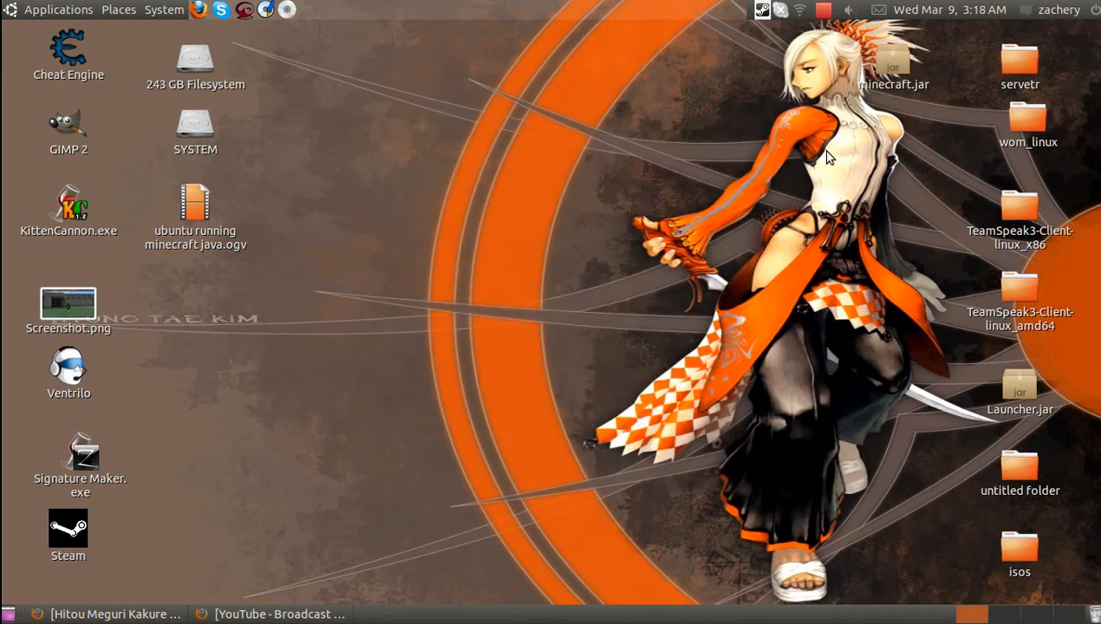
# Open minecraft.jar with OpenJDK Java 6 Runtime, remembered for Java archive files
pyautogui.rightClick(895, 66)
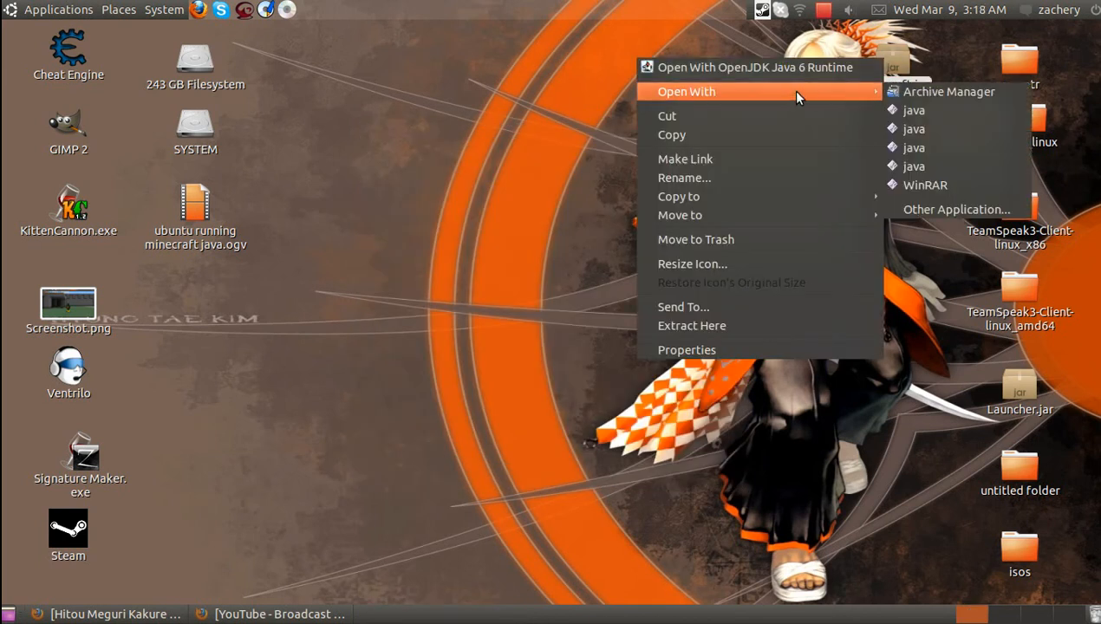
pyautogui.click(958, 208)
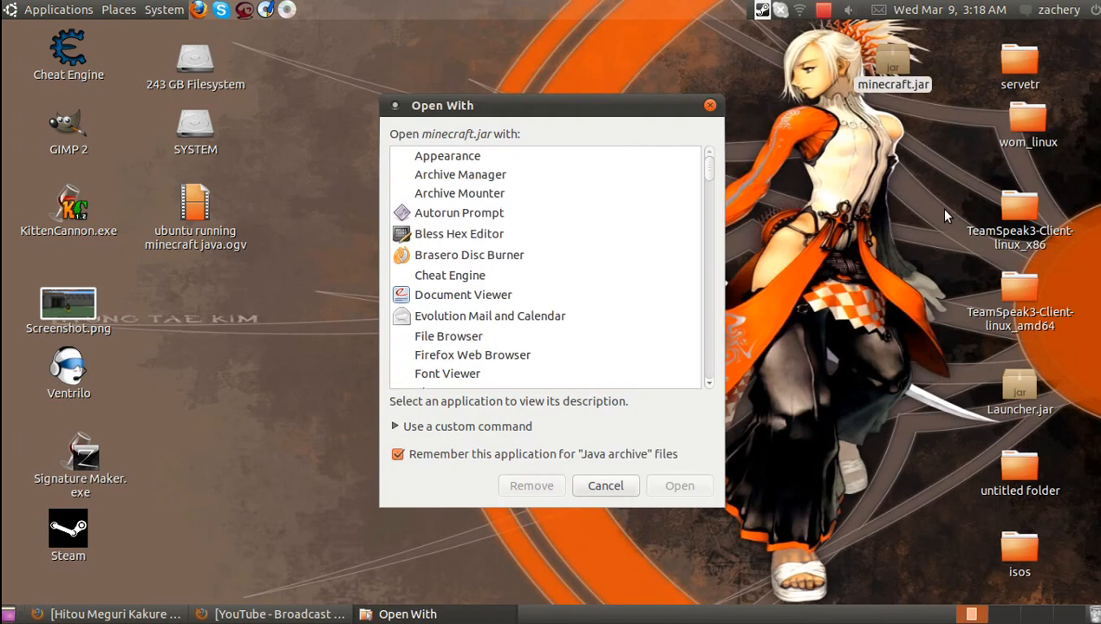
pyautogui.scroll(-3)
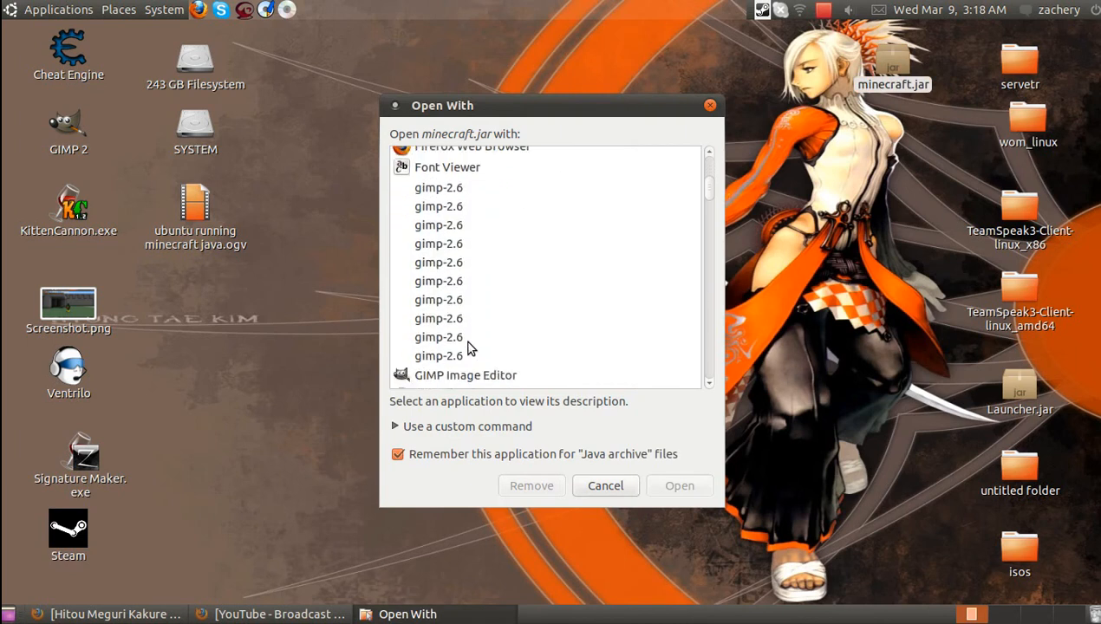
pyautogui.scroll(-3)
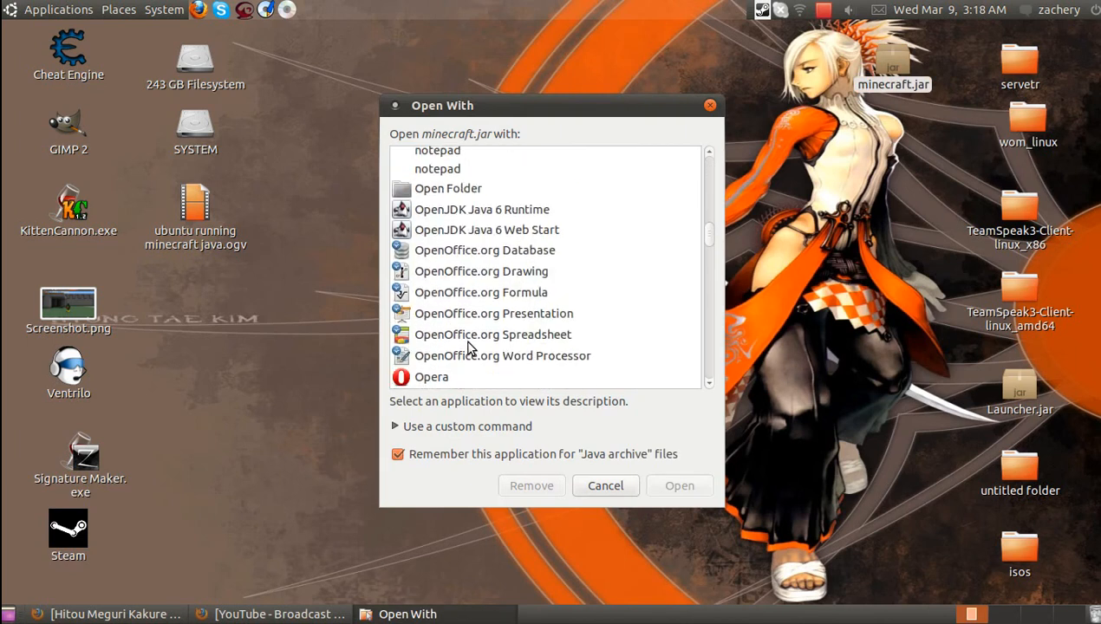
pyautogui.click(482, 208)
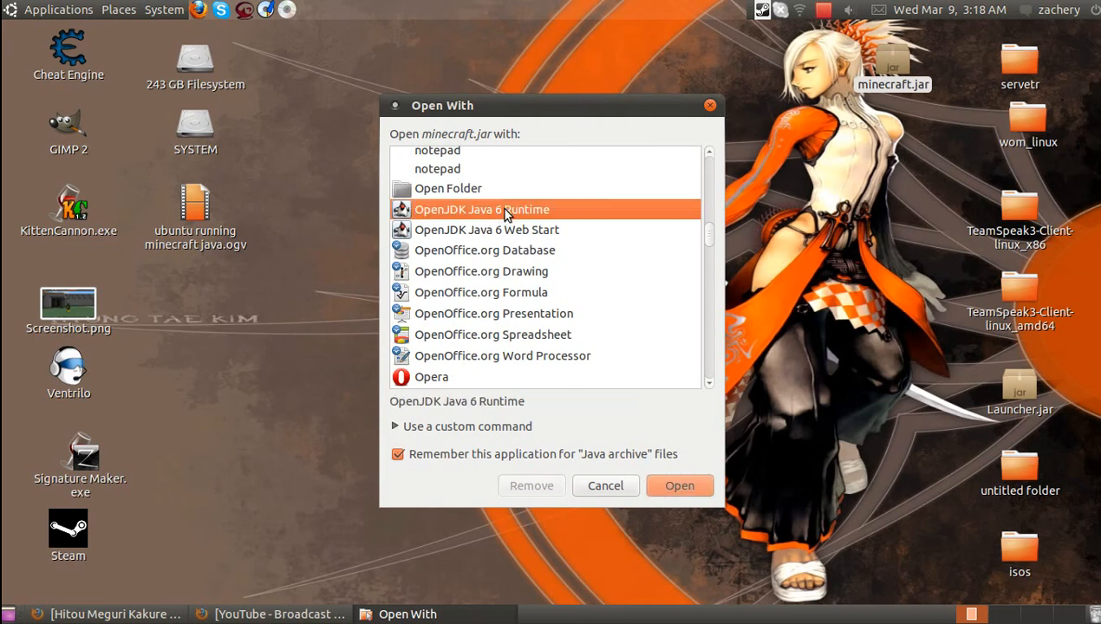
pyautogui.moveTo(425, 434)
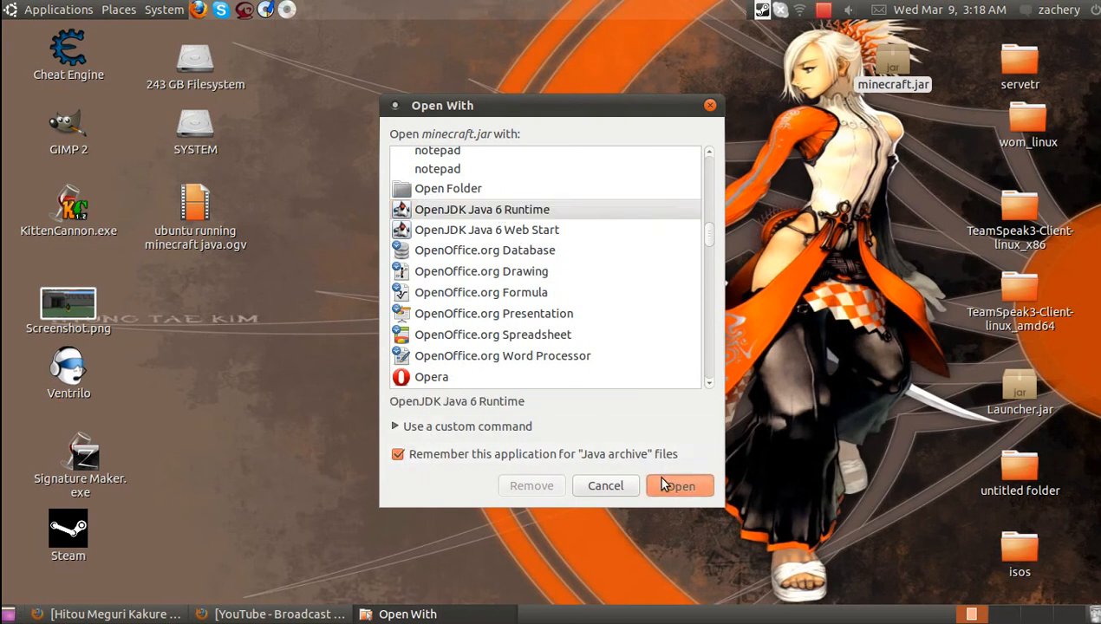
pyautogui.click(680, 486)
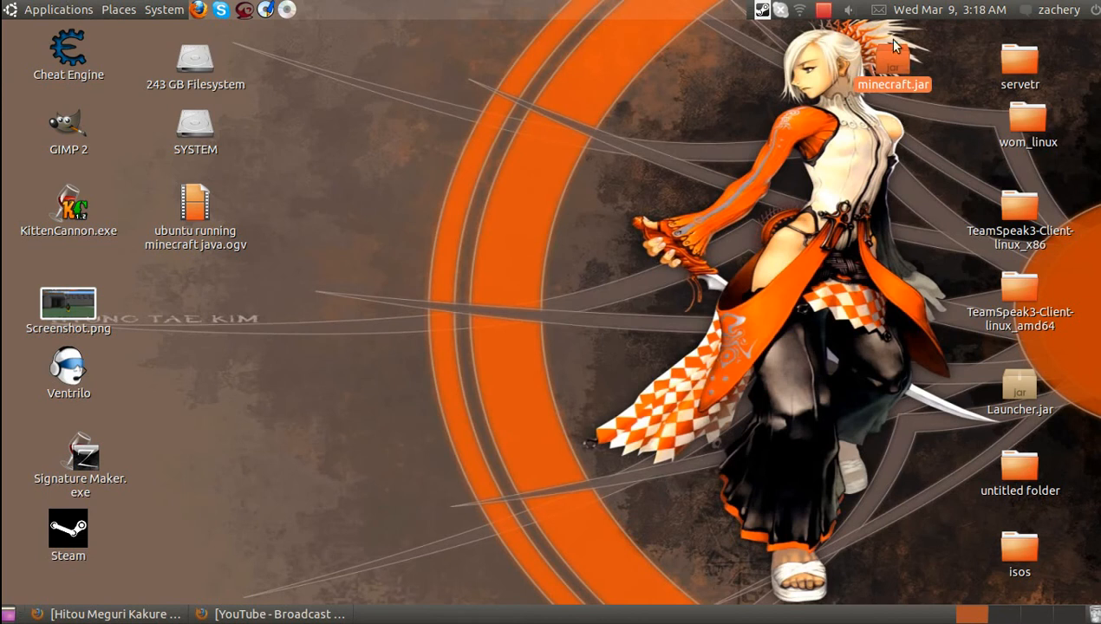
# Launch minecraft.jar and log in as elitesquirrelman to reach the Mojang splash screen
pyautogui.doubleClick(894, 66)
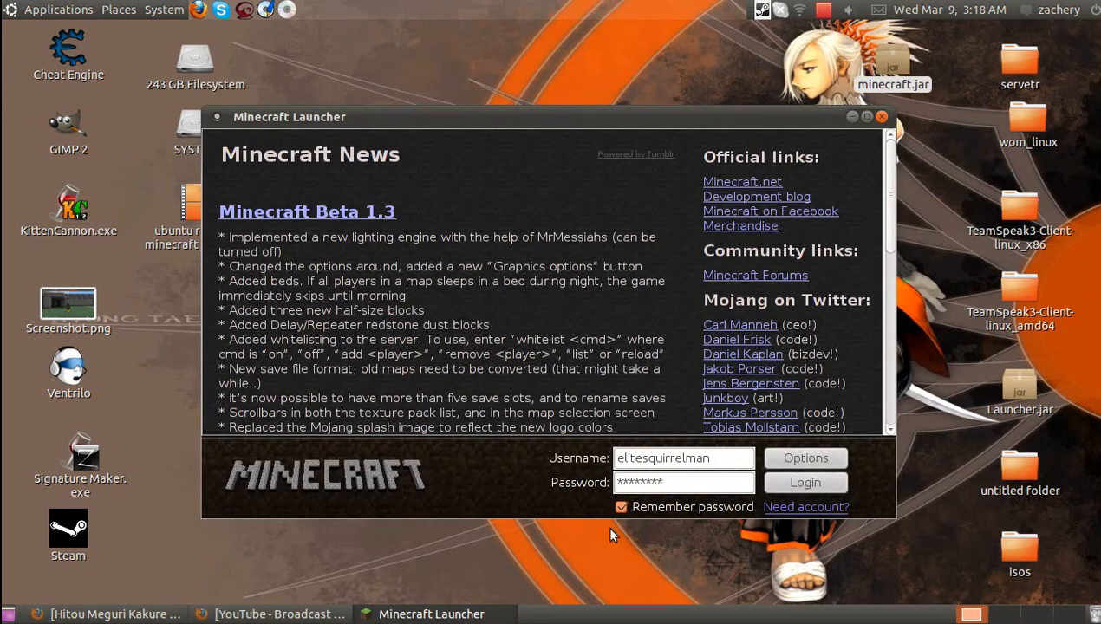
pyautogui.click(881, 116)
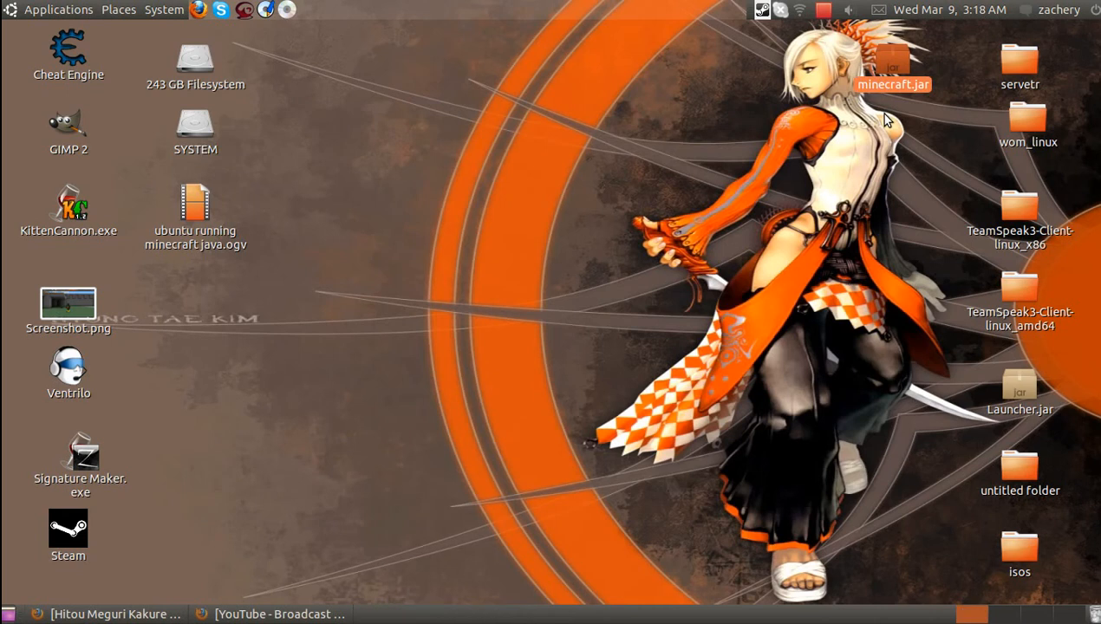
pyautogui.doubleClick(893, 66)
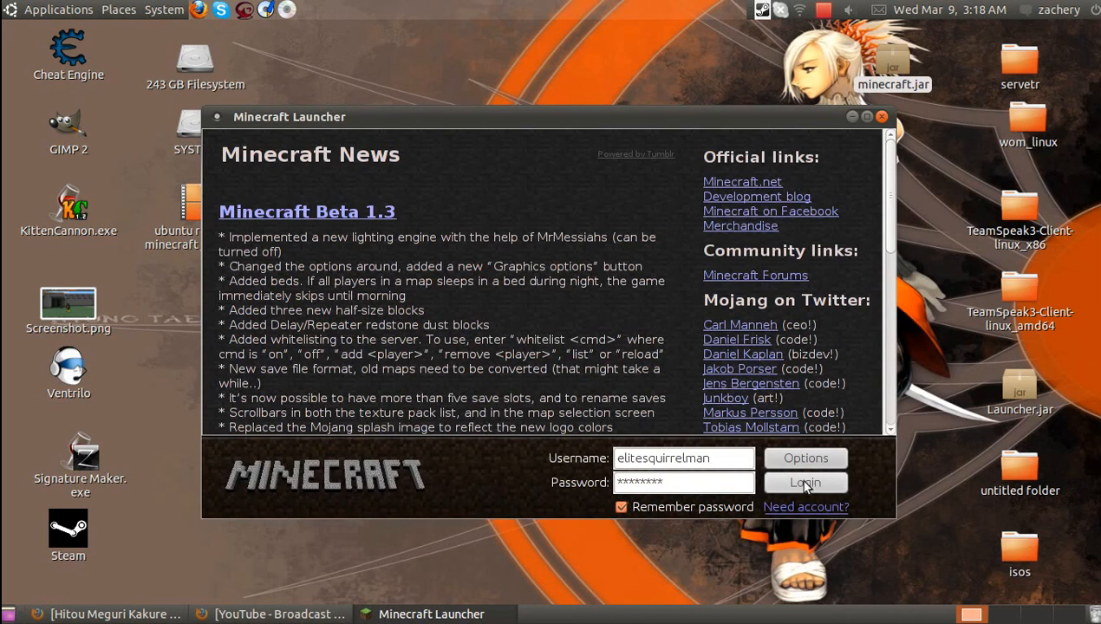
pyautogui.click(805, 482)
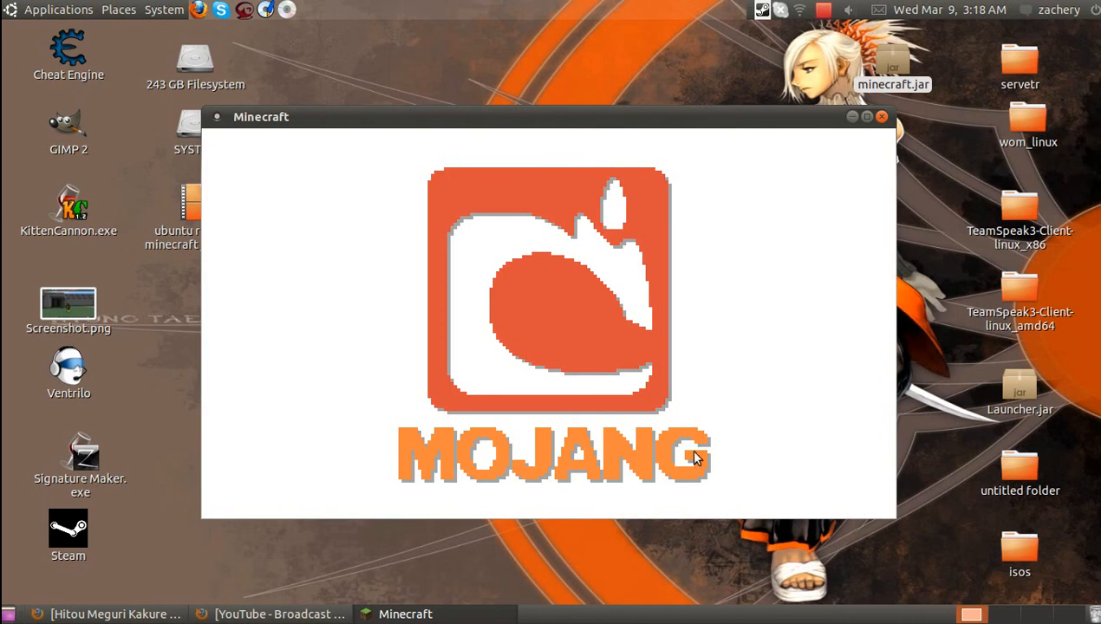
pyautogui.moveTo(680, 502)
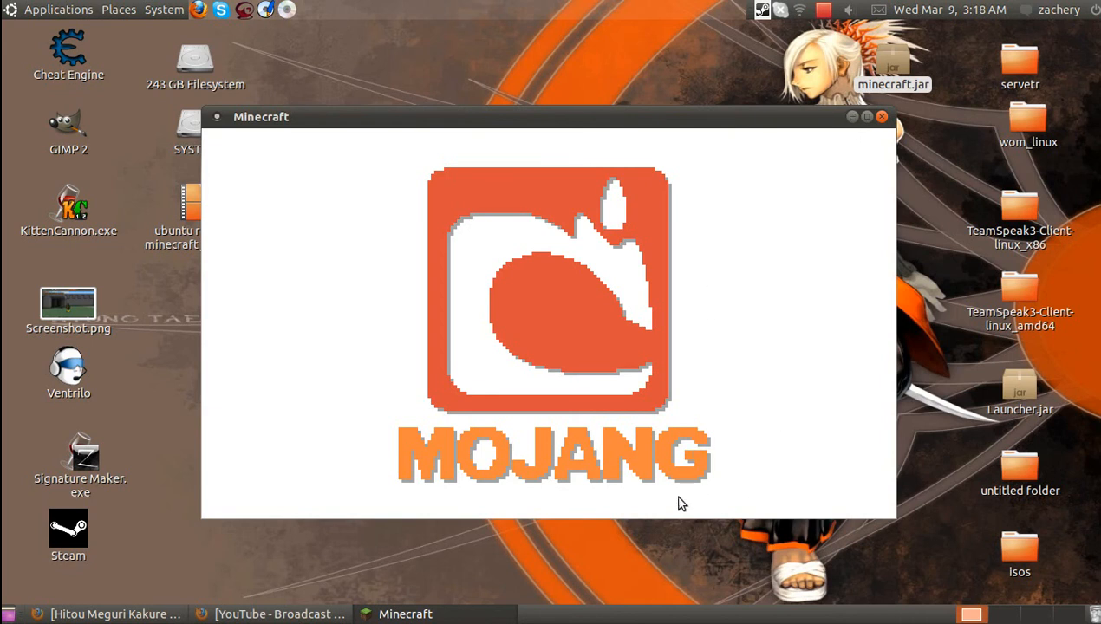
pyautogui.moveTo(735, 123)
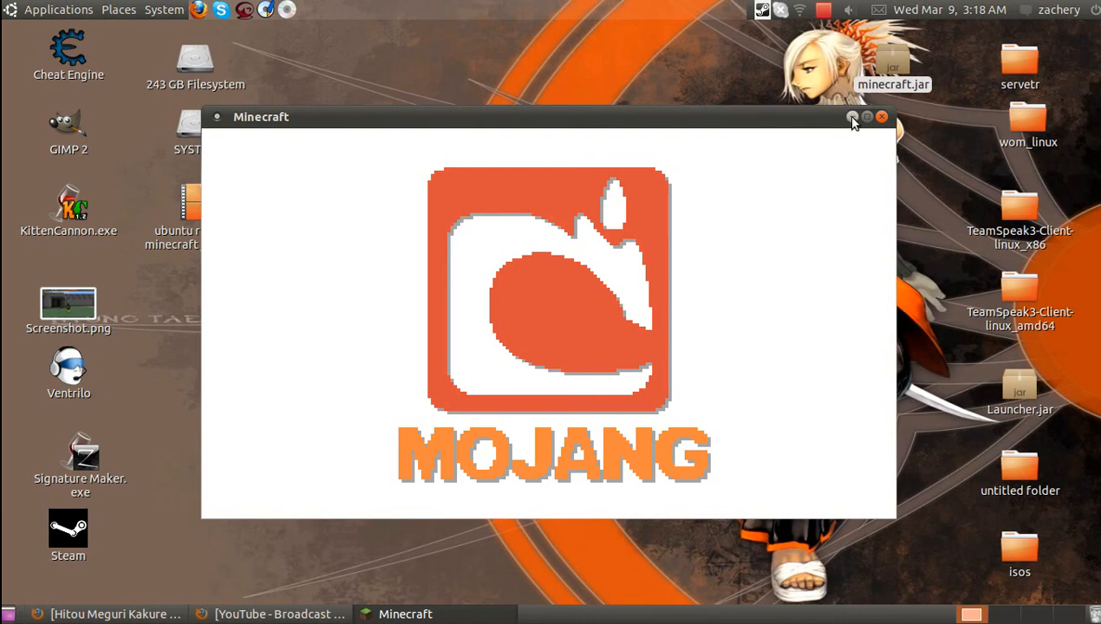
pyautogui.moveTo(618, 423)
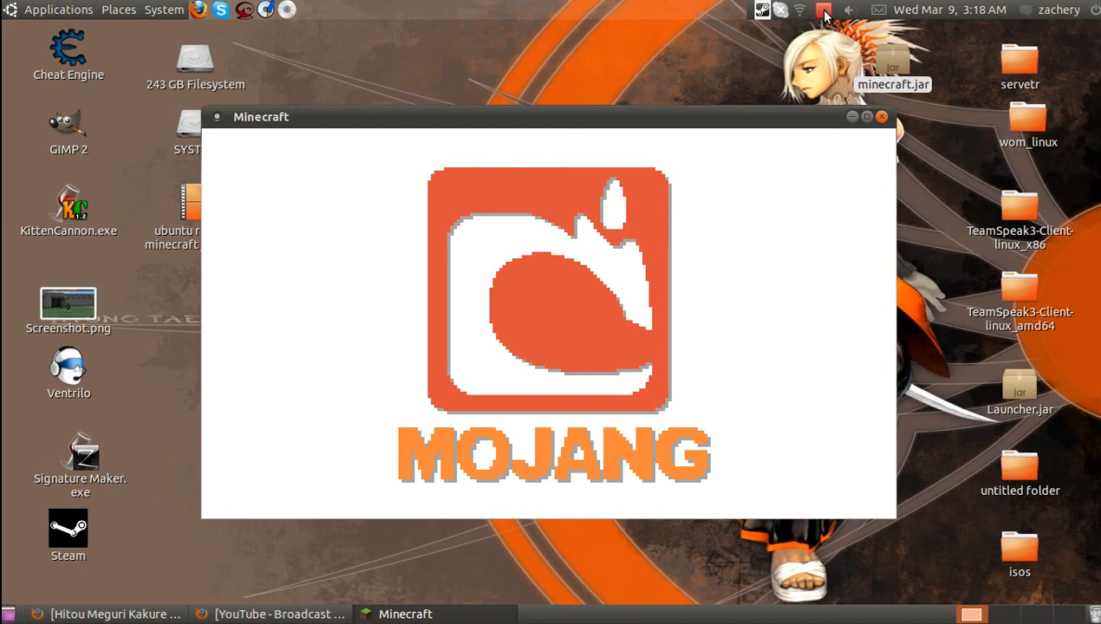
pyautogui.click(824, 10)
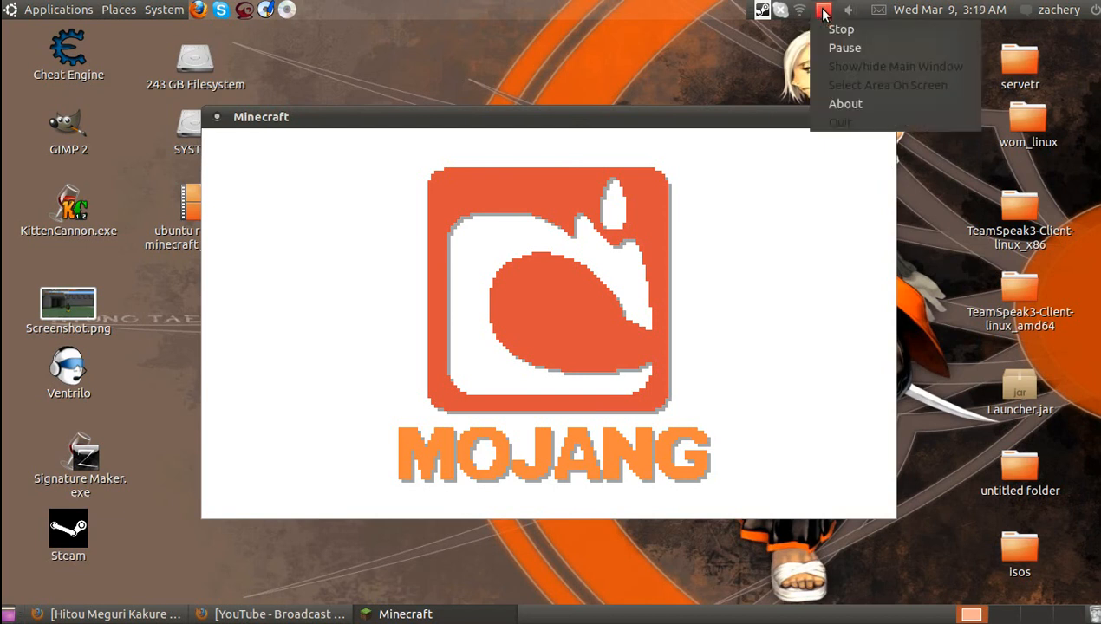
pyautogui.moveTo(845, 47)
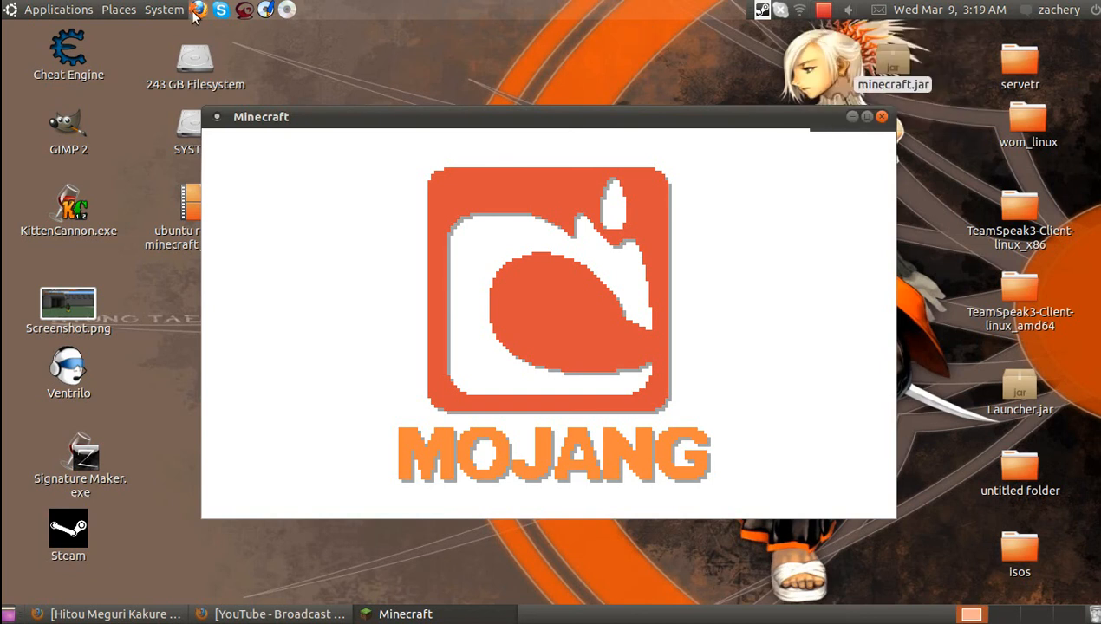
pyautogui.moveTo(780, 11)
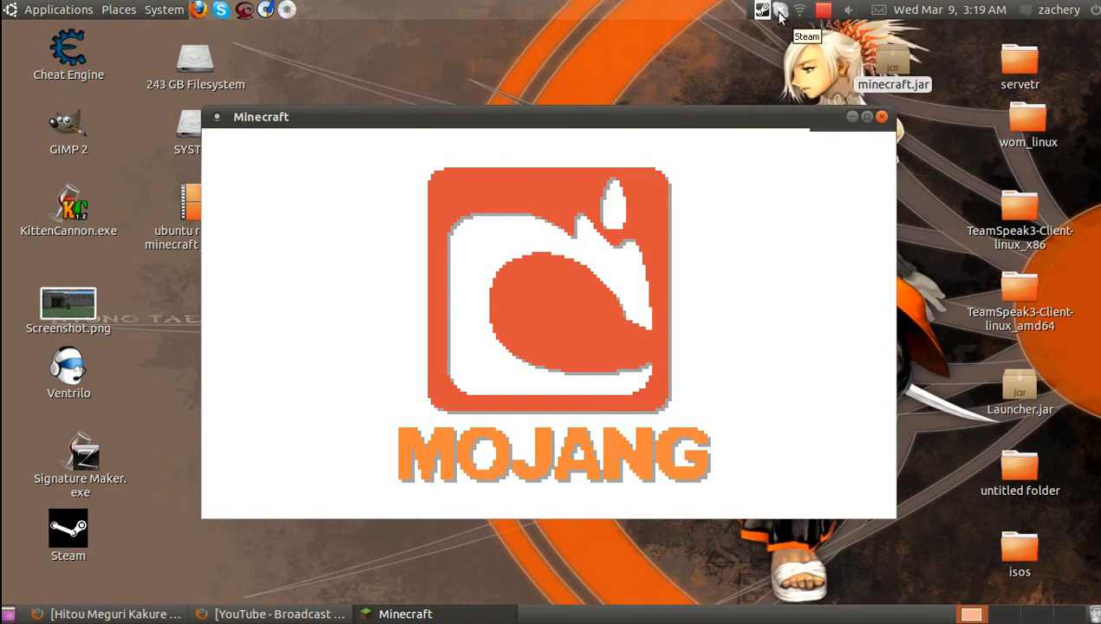